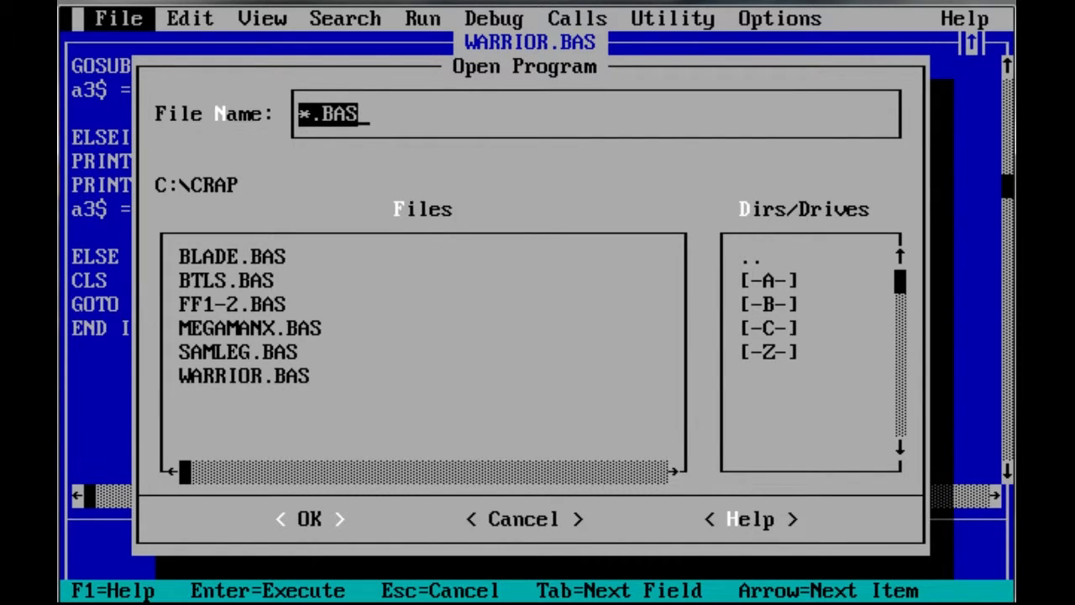
Step: Enter megaman as the program name in the Open Program dialog
type("megaman")
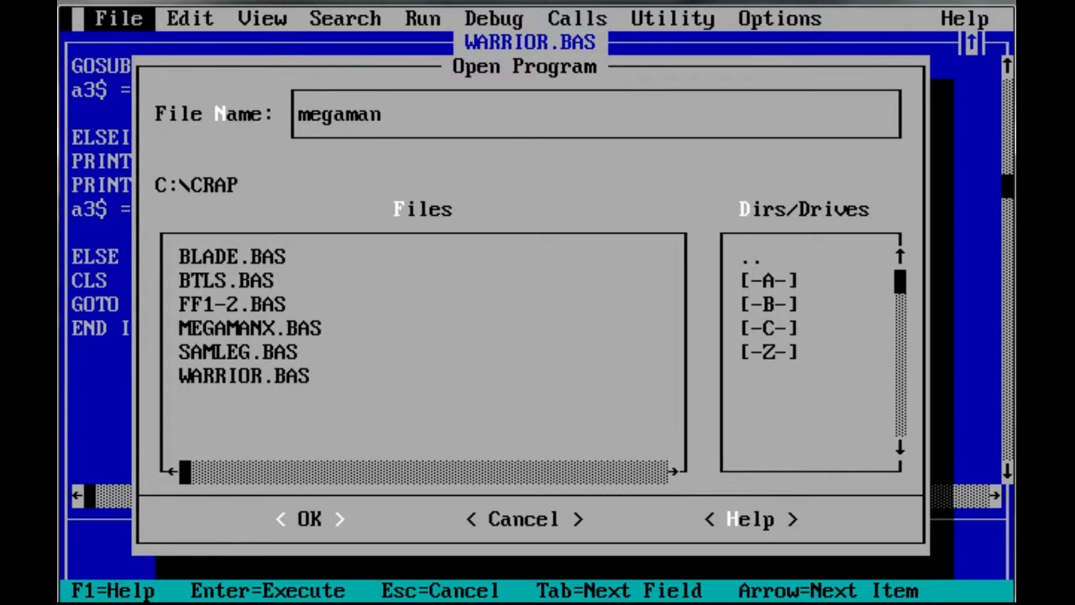
Step: Load MEGAMANX.BAS into the editor, showing its start-up comment lines
left_click(309, 517)
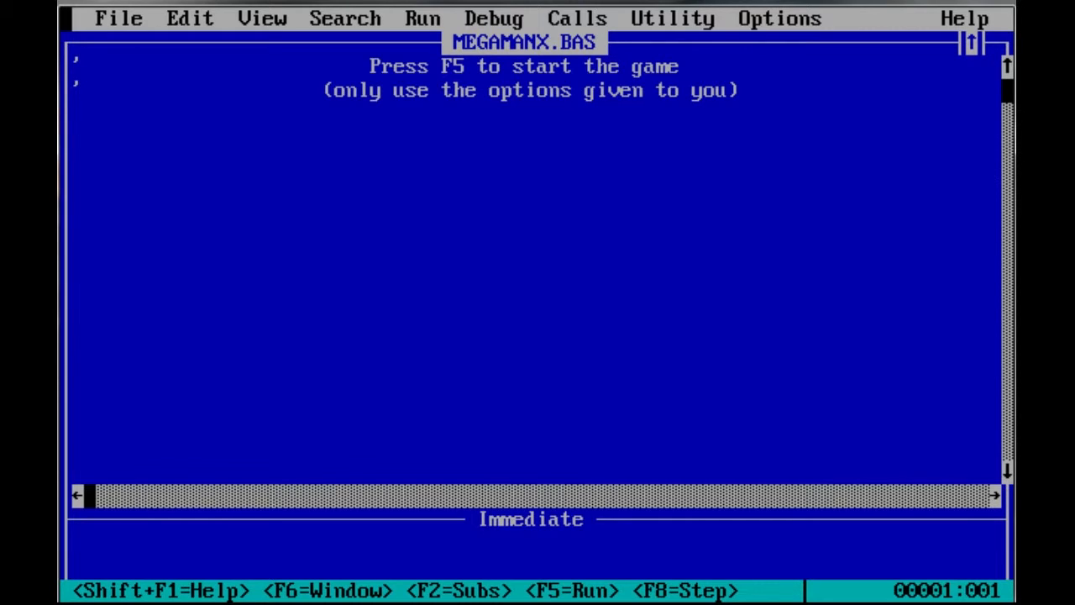
Step: Run the game so the opening X and Zero dialogue prints
key("f5")
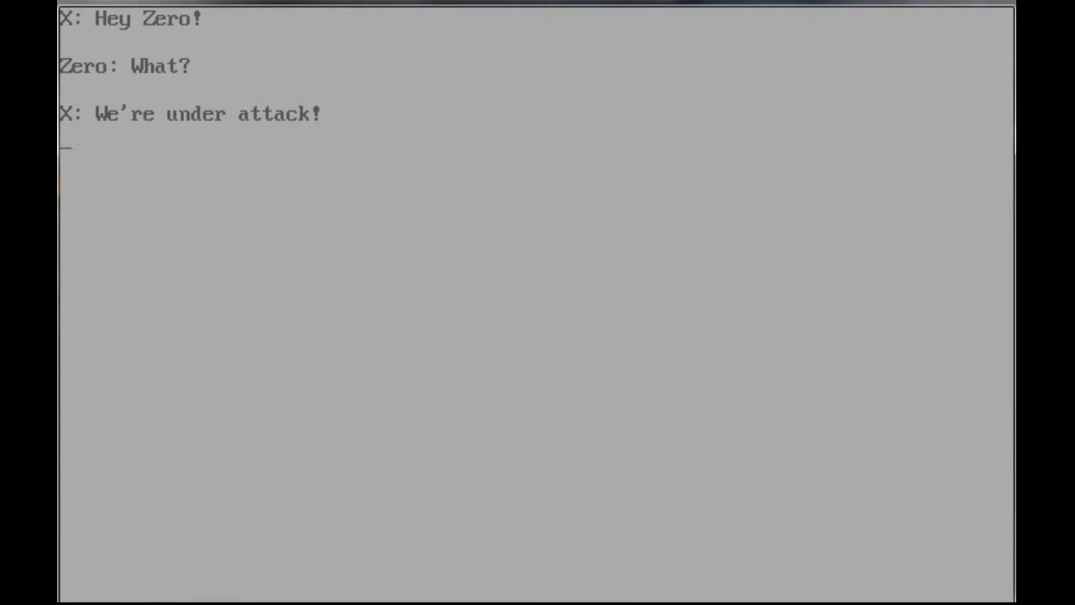
Step: Reply "Zero: I'm on it!" to move on to X's Maverick complaint
type("Zero: I'm on it!")
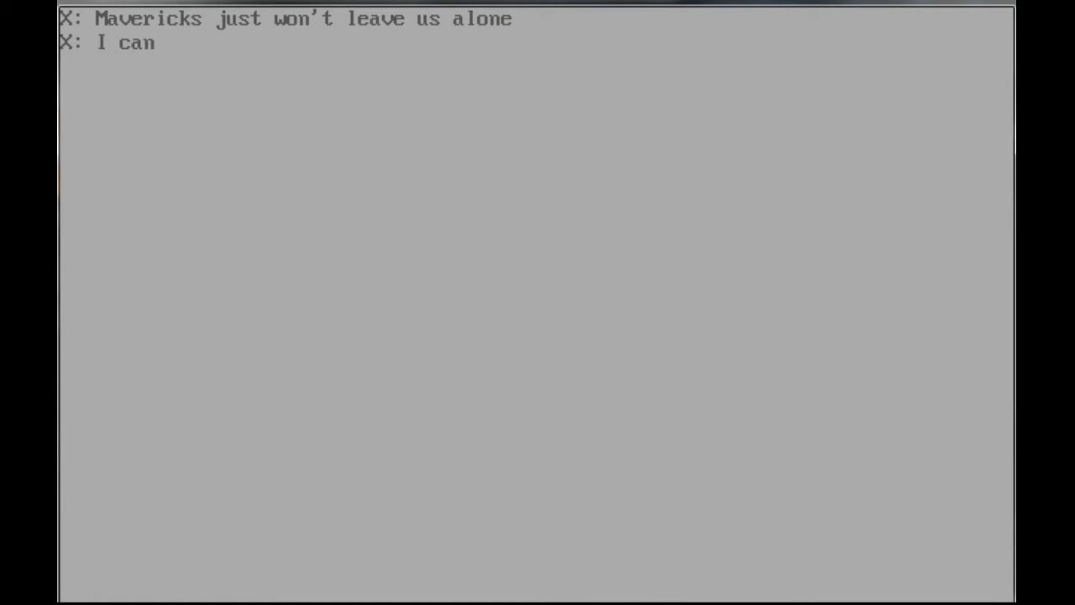
Step: Answer with the joke about a diaper covered in glue, signed Zero
type("'t believe my diapers got c")
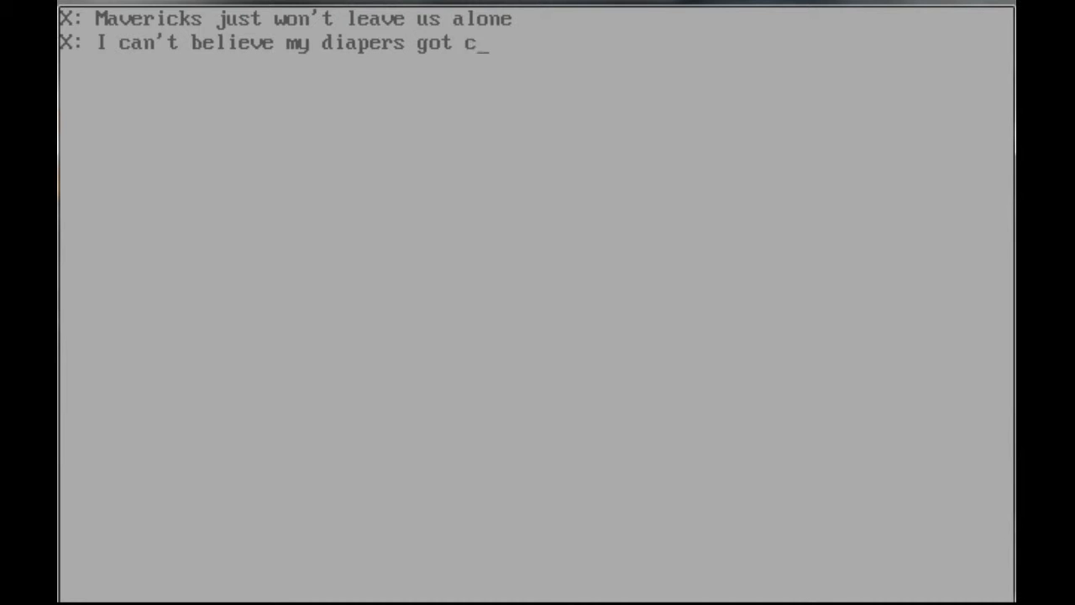
type("overed in g")
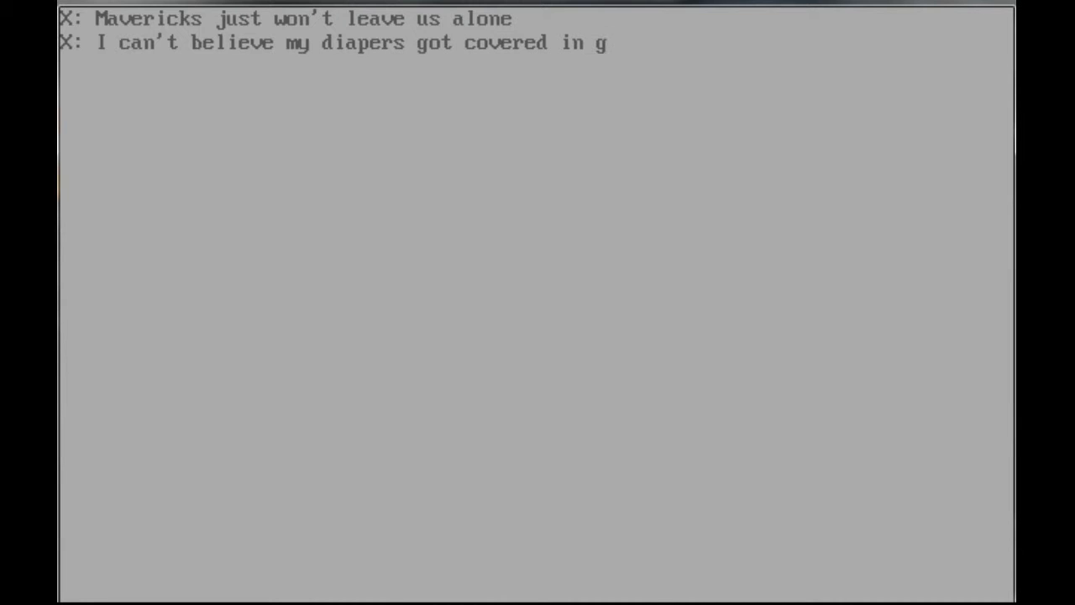
type("luuuuueeee")
type("Zero: What’s this?")
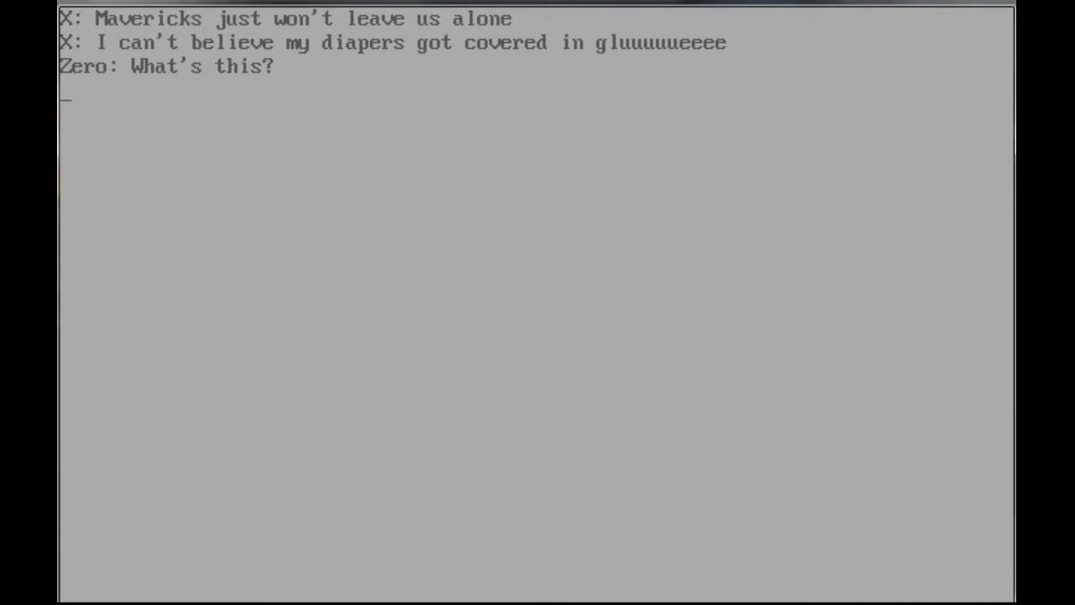
type("Zero: I know, I ca")
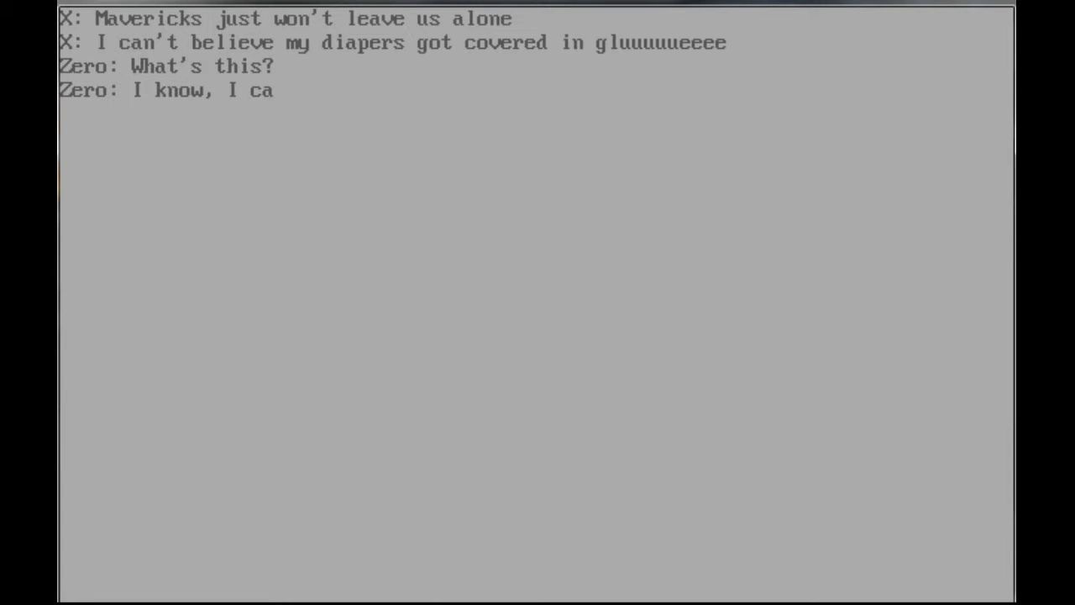
type("n")
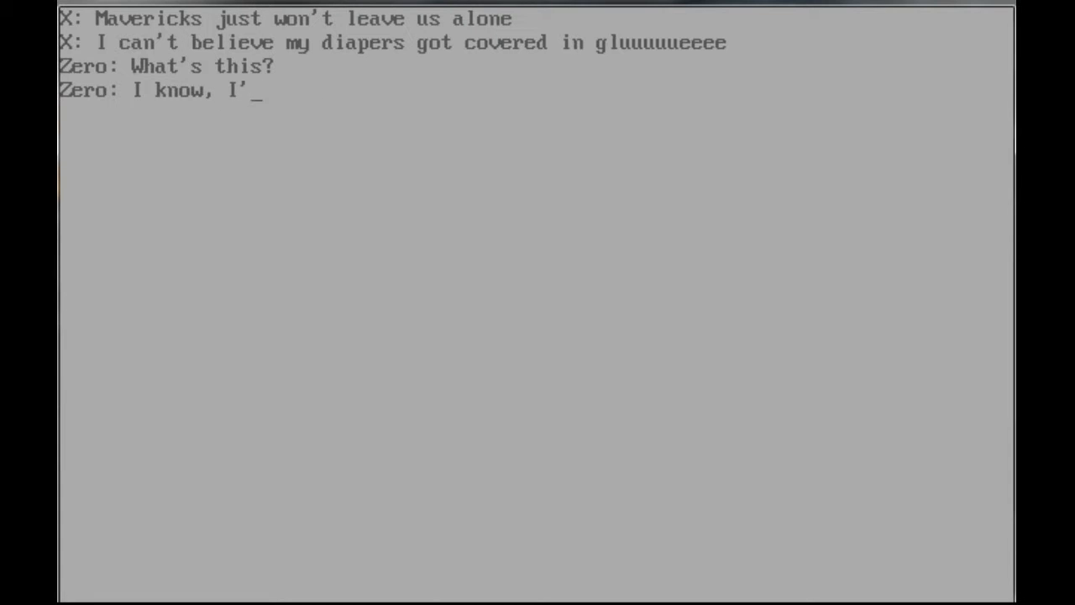
Step: Reply that Zero is stuck to the floor, ending with XD ~~~ DESU
type("m stuck to")
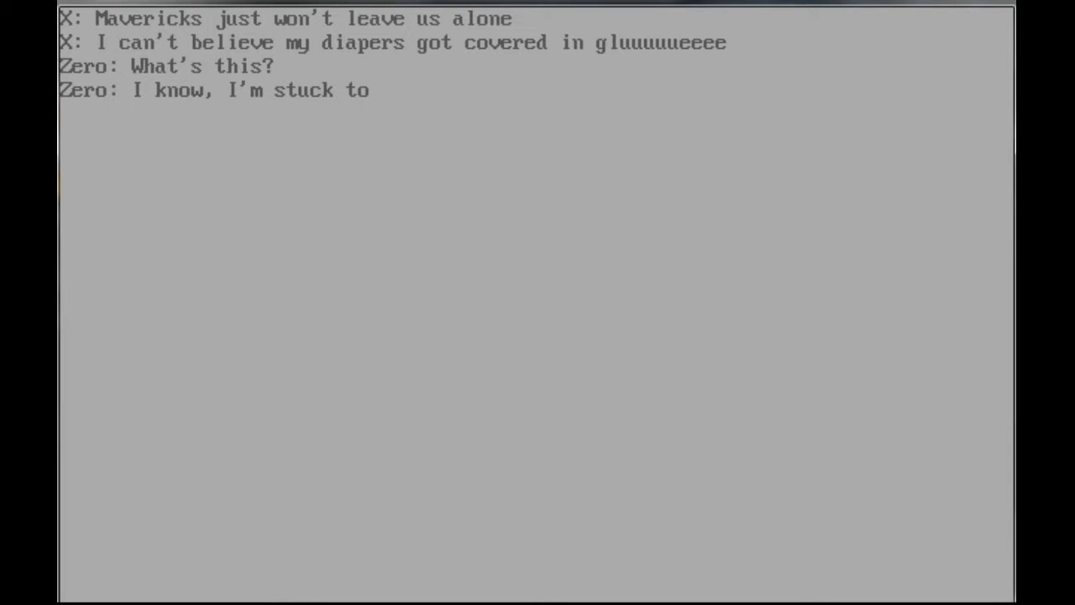
type("the flooooo")
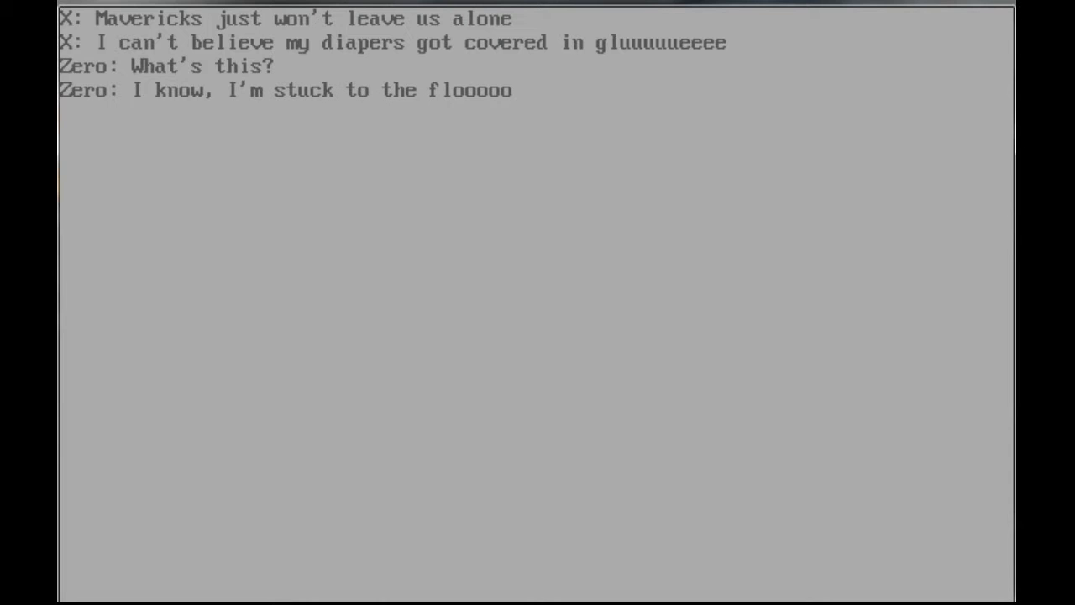
type("ooooor")
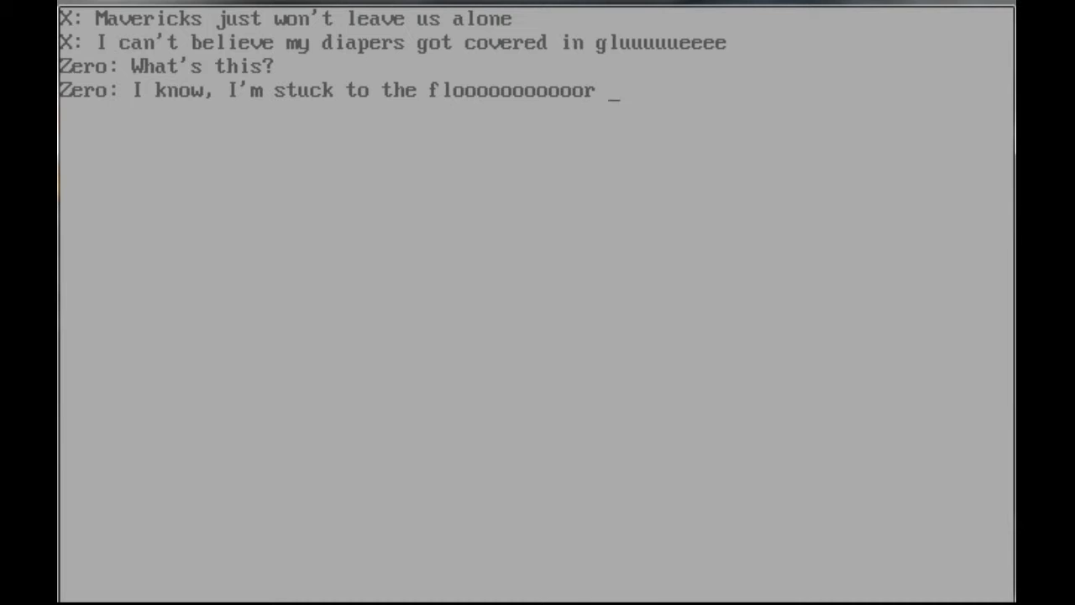
type("XD")
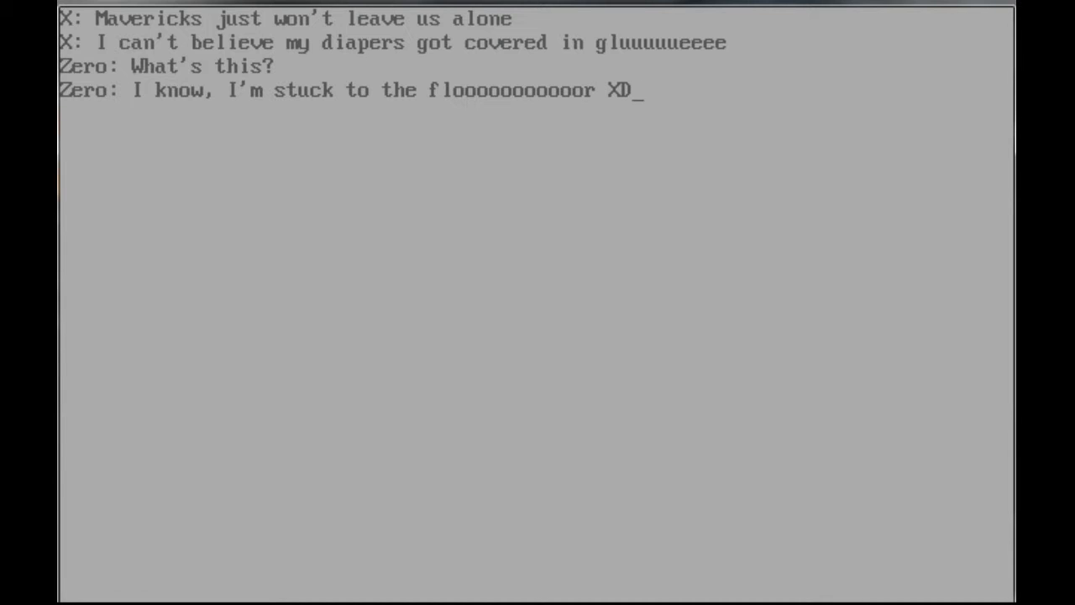
type("~~~")
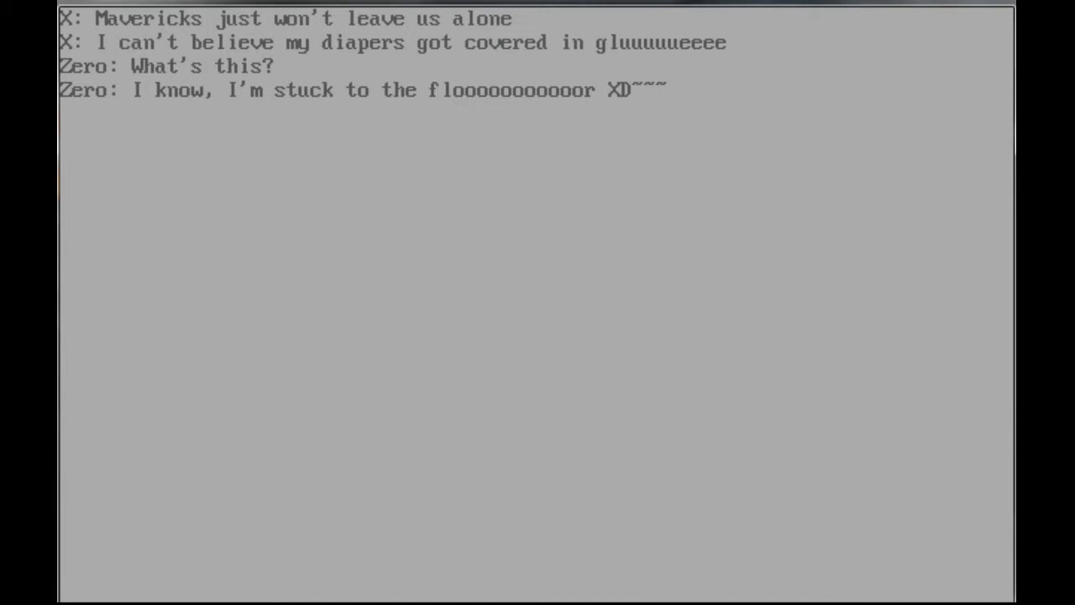
type("DESU NEEEEE")
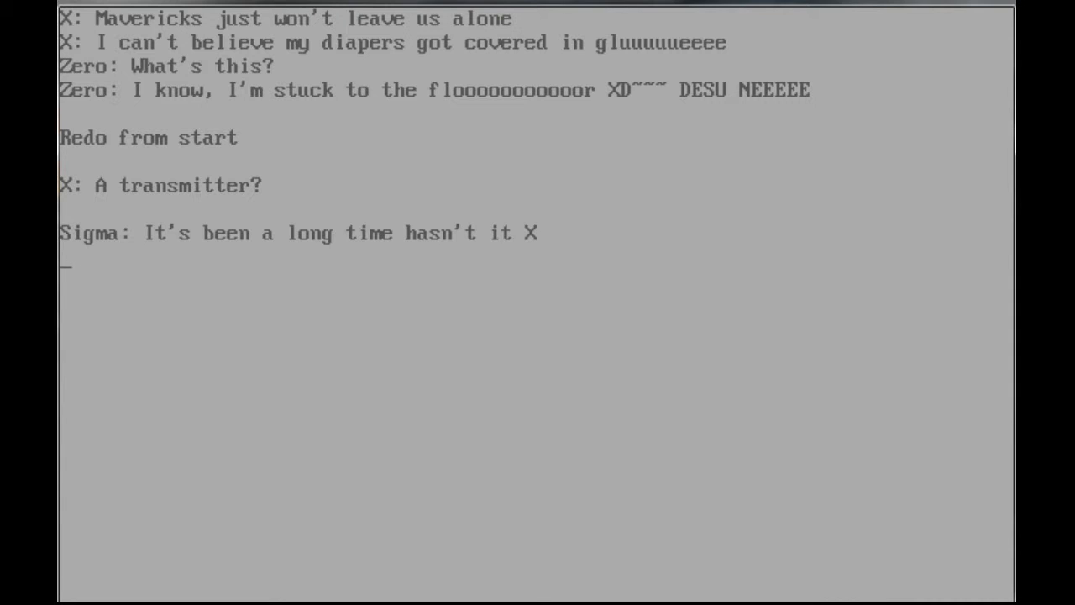
Step: Feed Sigma the diaper-caked joke reply and continue to the eight-boss stage select
type("Sigma: I got my")
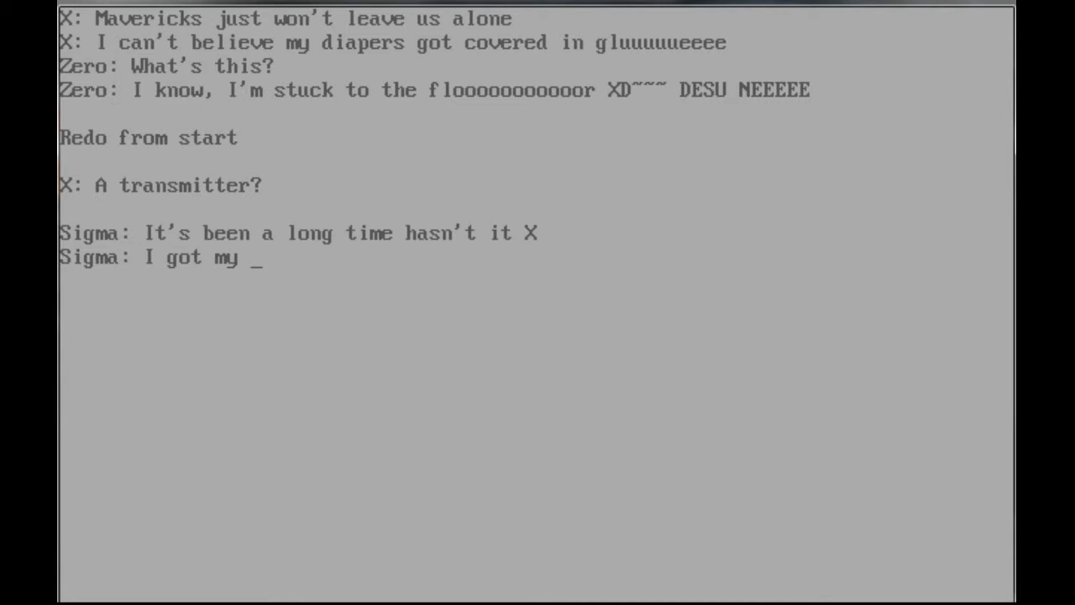
type("diaper")
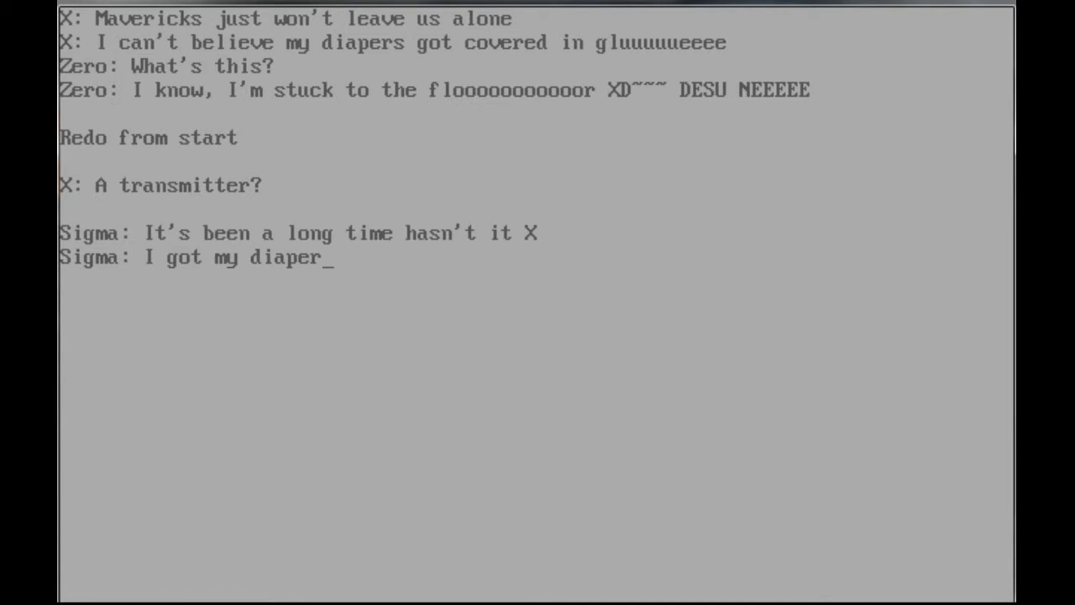
type("caked")
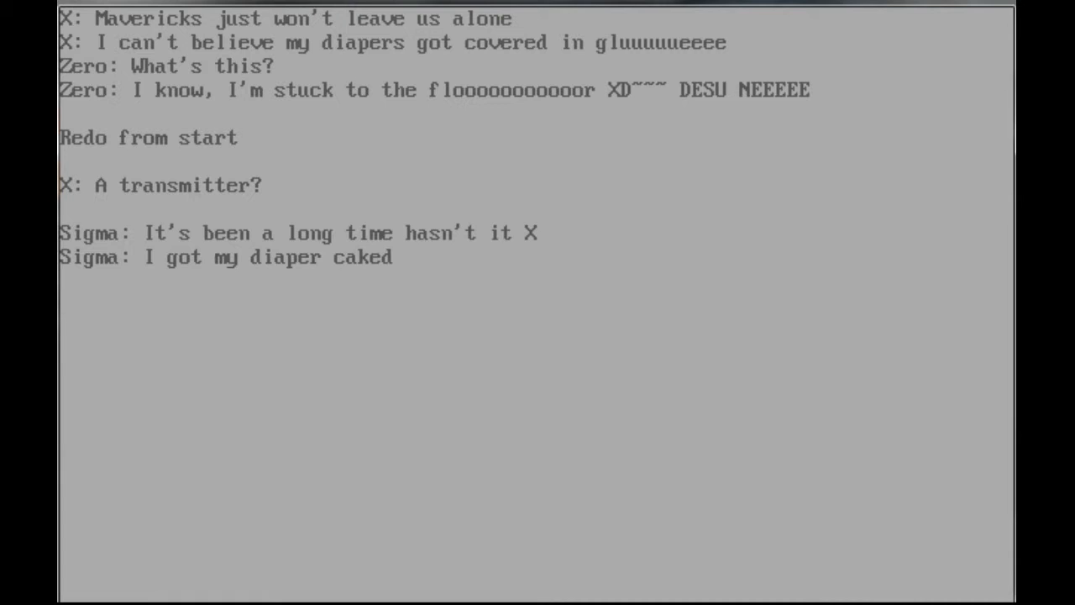
type("in horse strands")
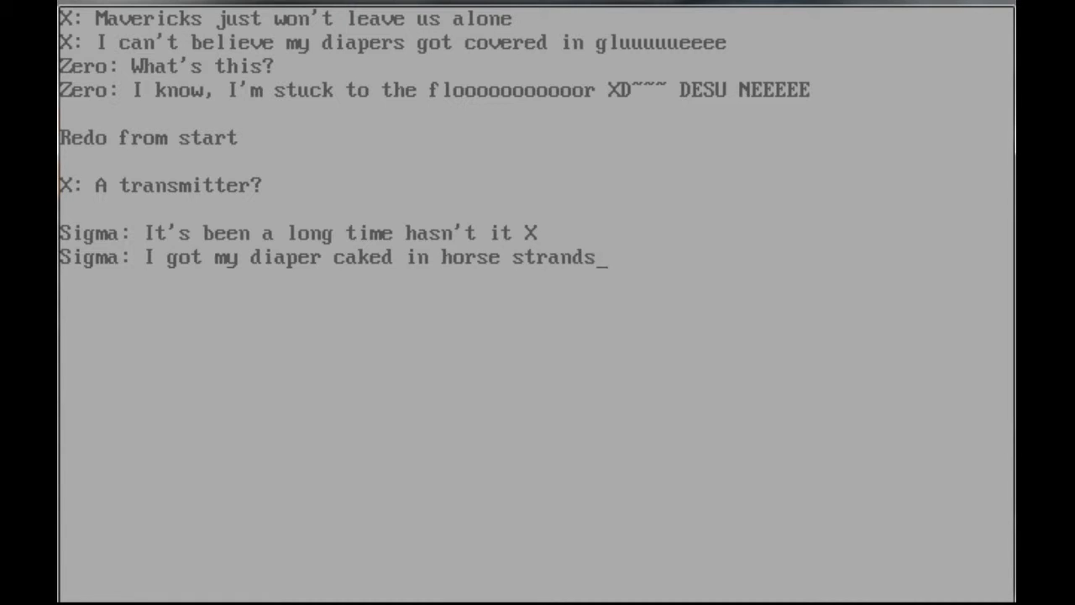
type("UGUUUU~~")
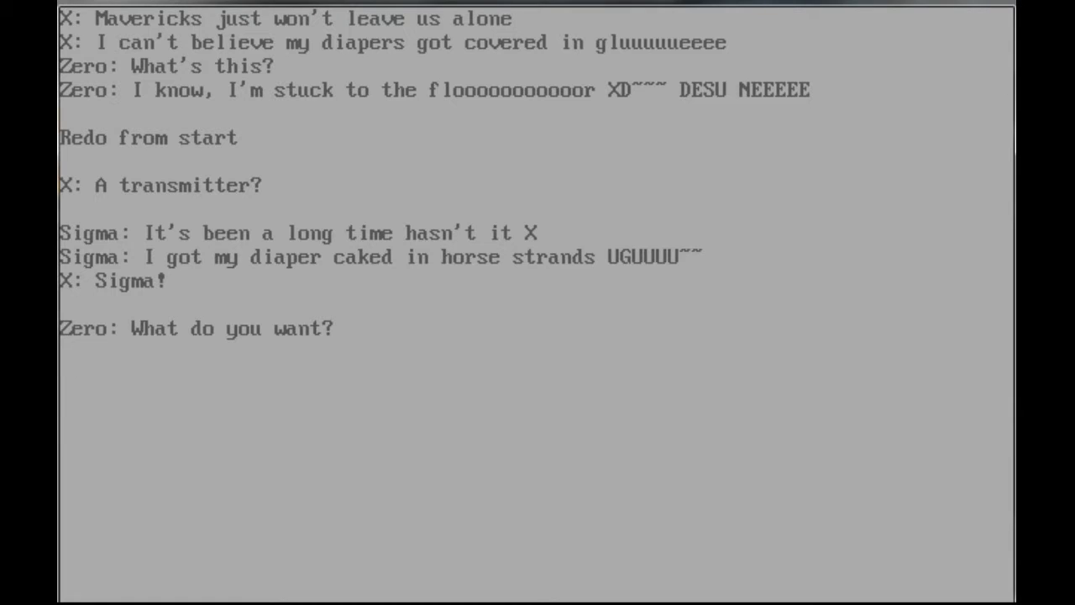
key("enter")
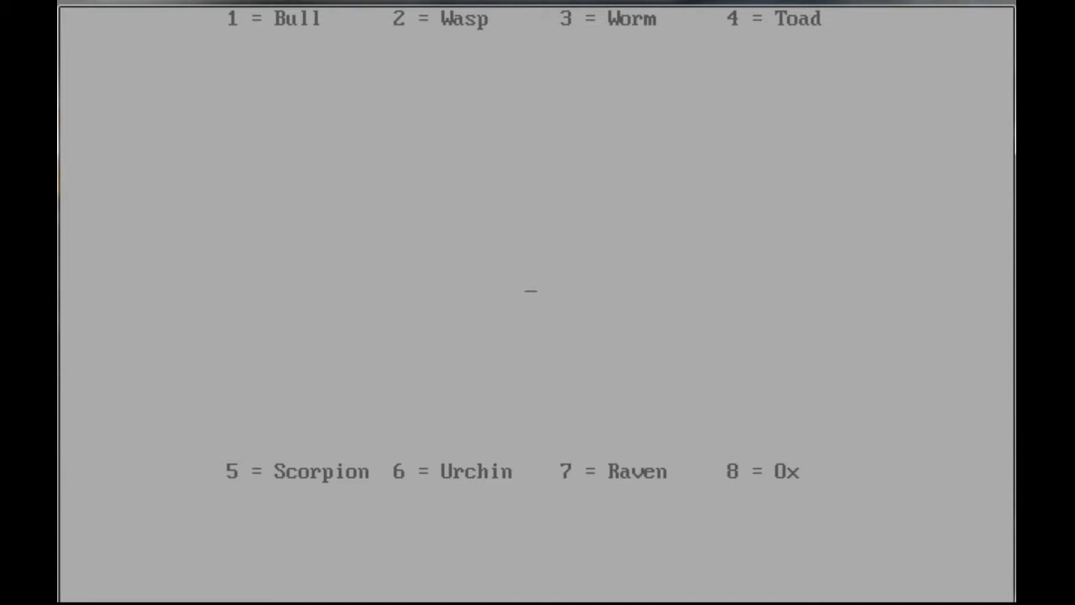
Step: Choose stage 4, Toad, and play until the You Lose screen
type("4")
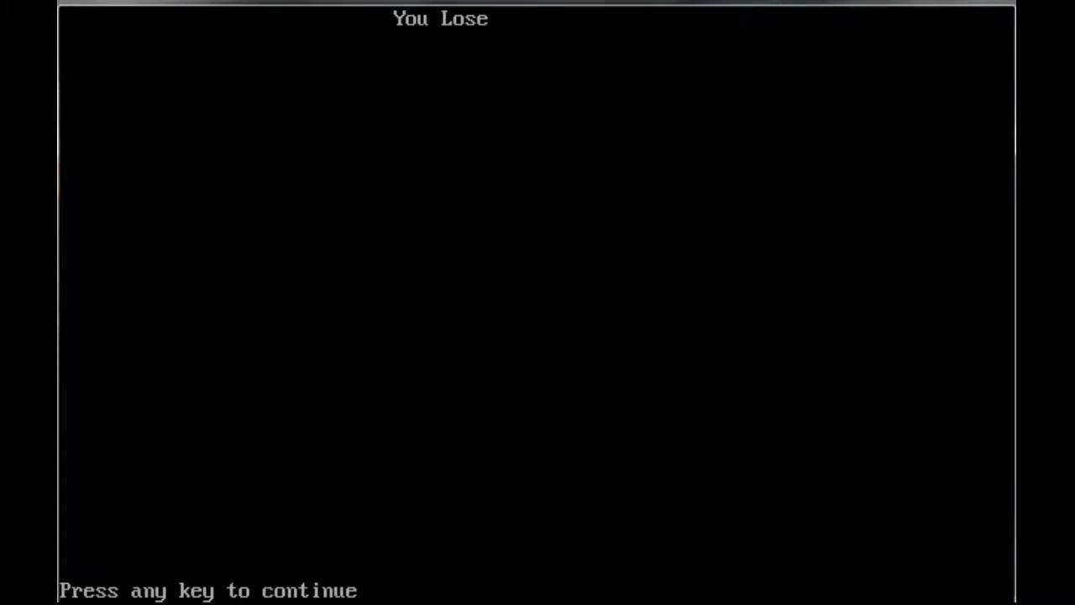
Step: Leave the You Lose screen, returning to the source with an Expected: statement error
key("enter")
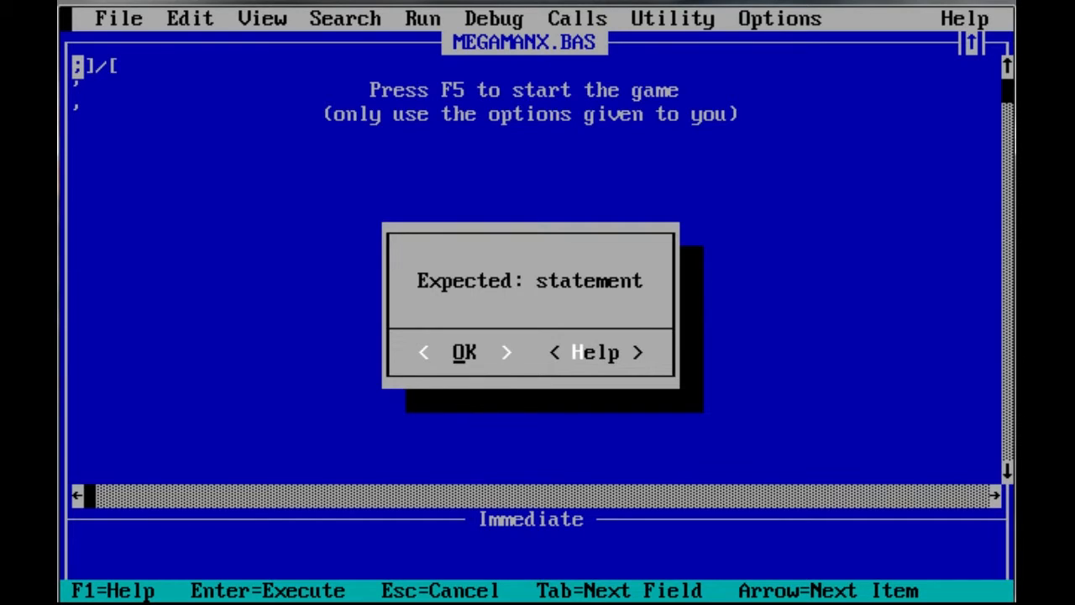
Step: Clear the error dialog to reveal the character stat IF blocks
left_click(463, 351)
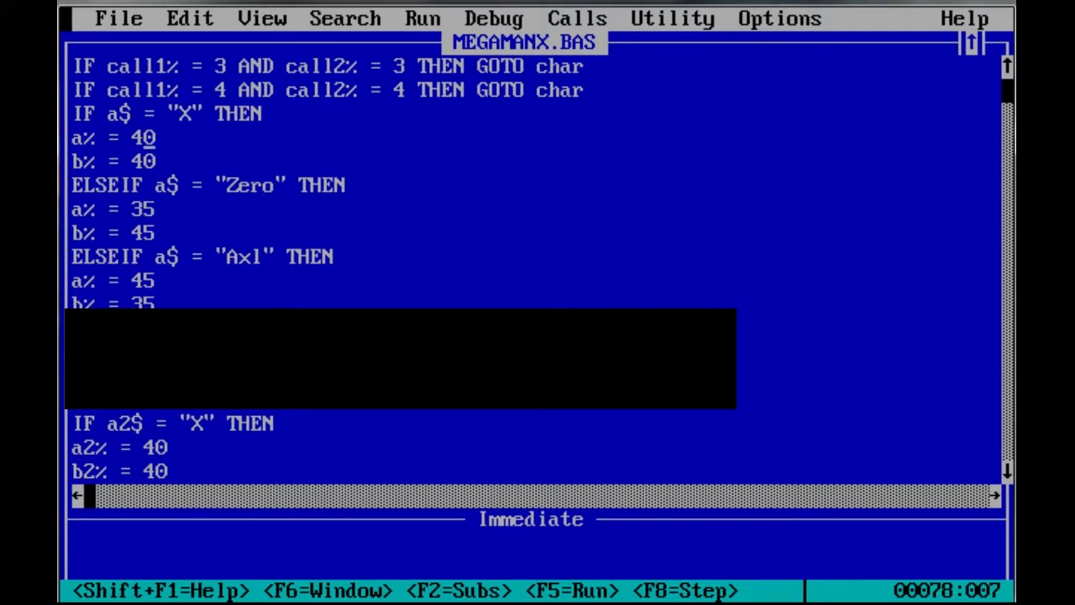
Step: Raise stats to X 400/400, Zero 350/450, Axl 450/350 and rerun the game
type("0")
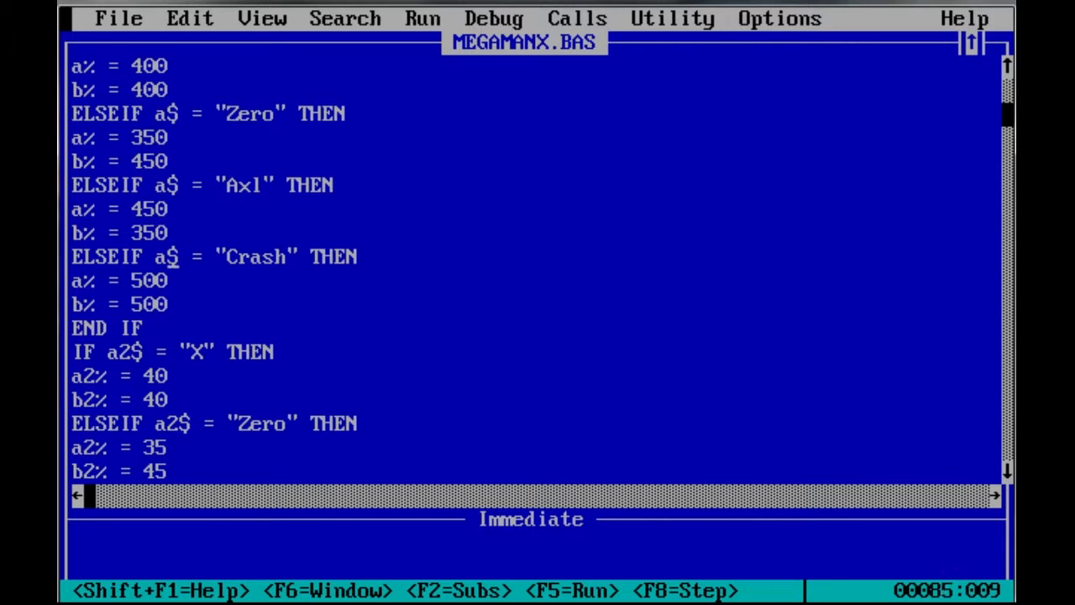
key("F5")
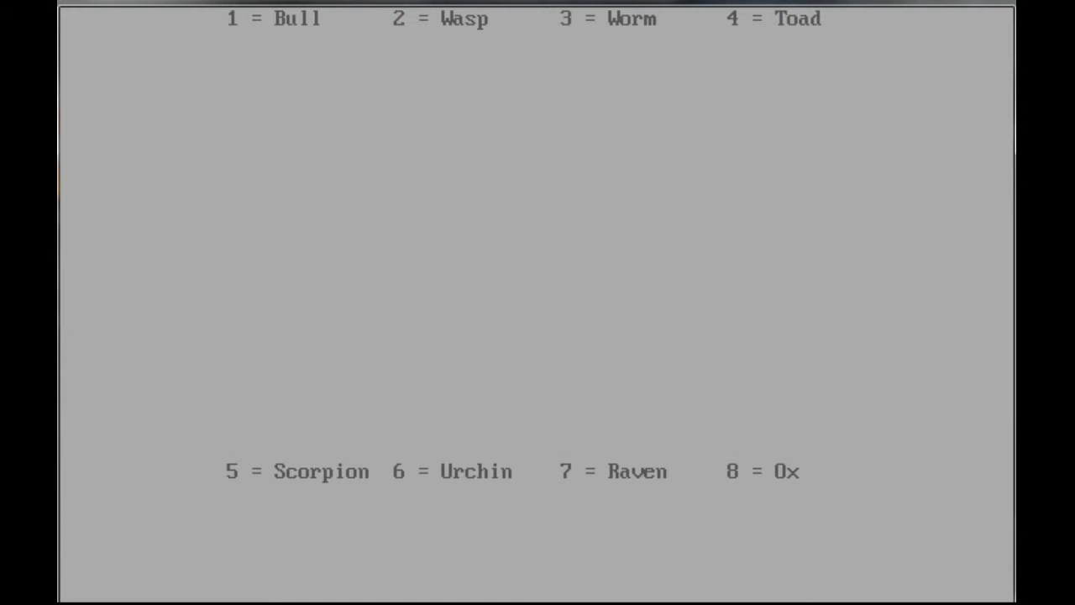
Step: Pick a boss stage and play on to the 'Where do you want to go?' map prompt
key("enter")
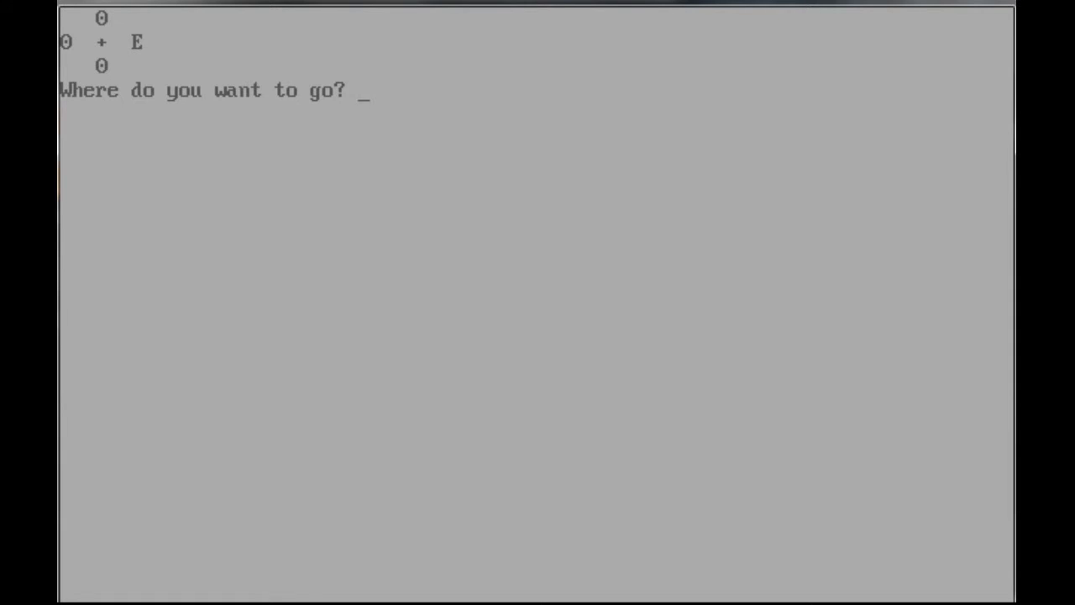
Step: Move north then west through the rooms to the map with NW and SE exits
type("nter the capsu")
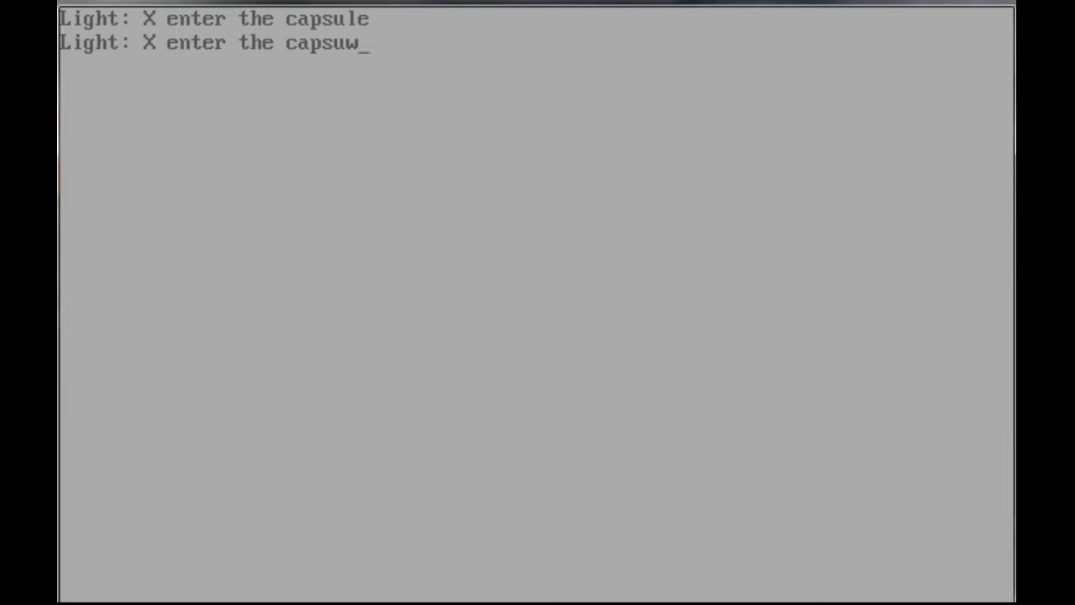
type("we")
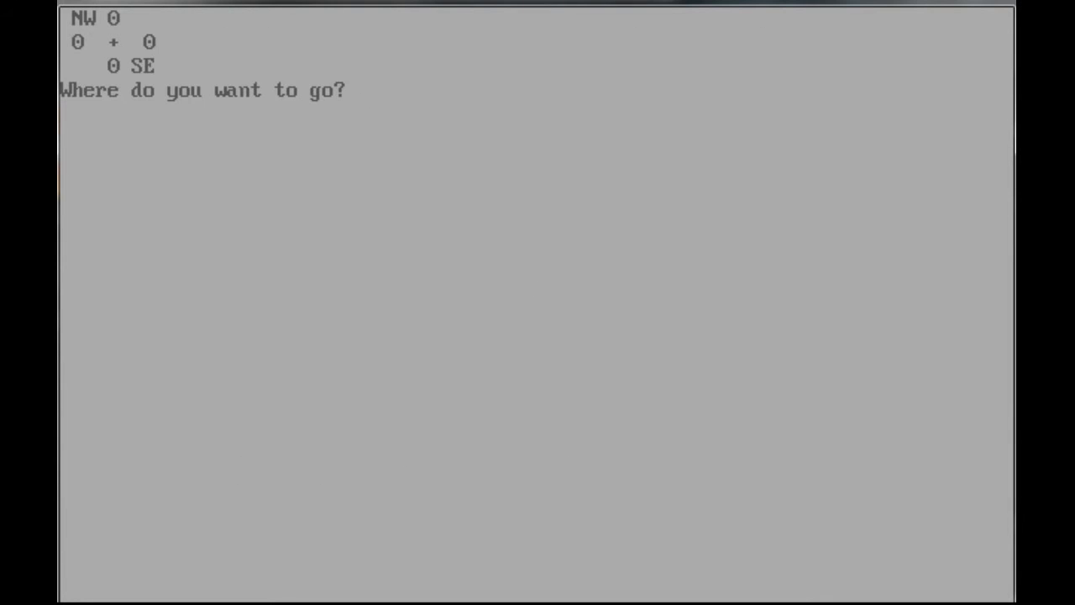
Step: Travel northwest twice, then southeast and south to the room with NE and SE exits
type("nw")
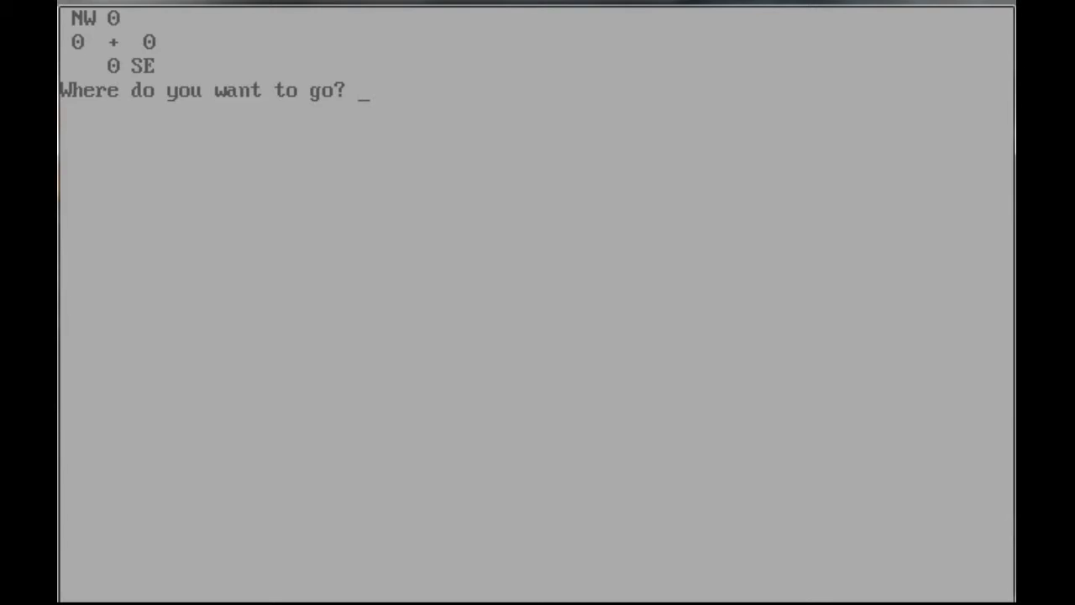
type("nw")
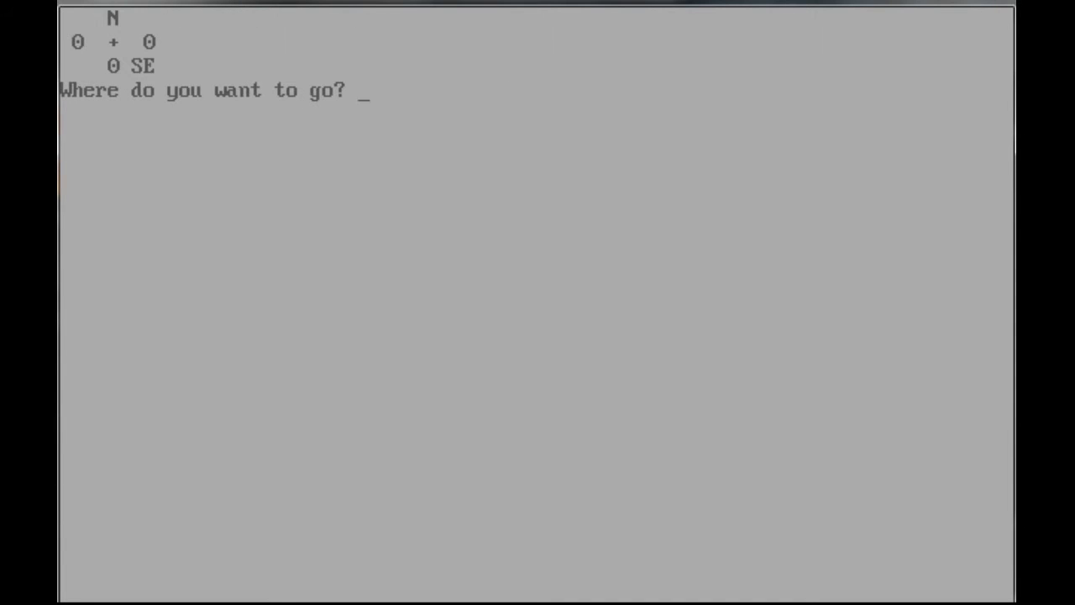
type("se")
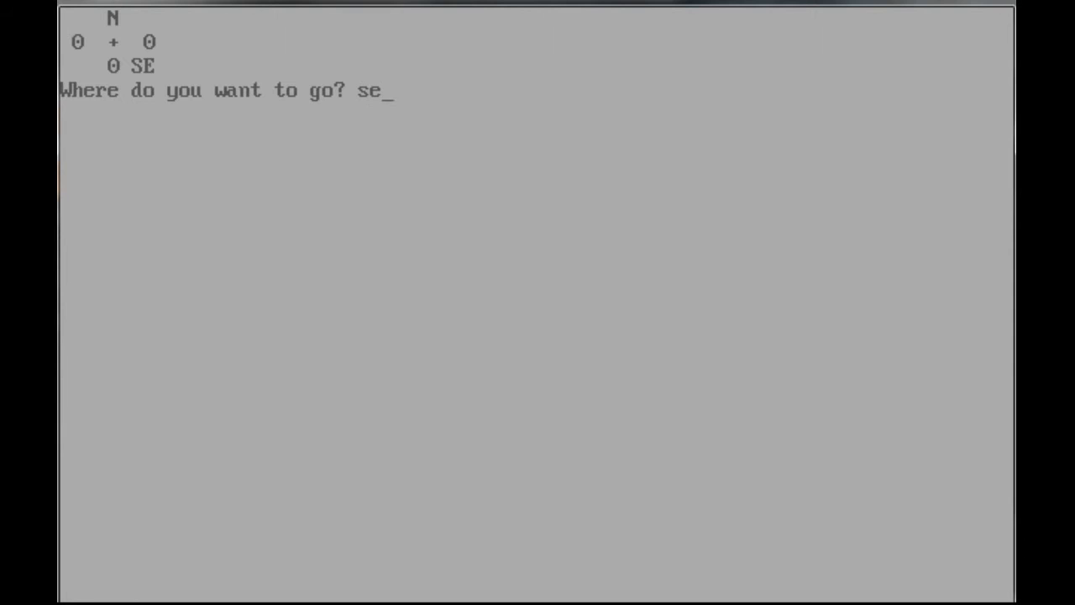
key("enter")
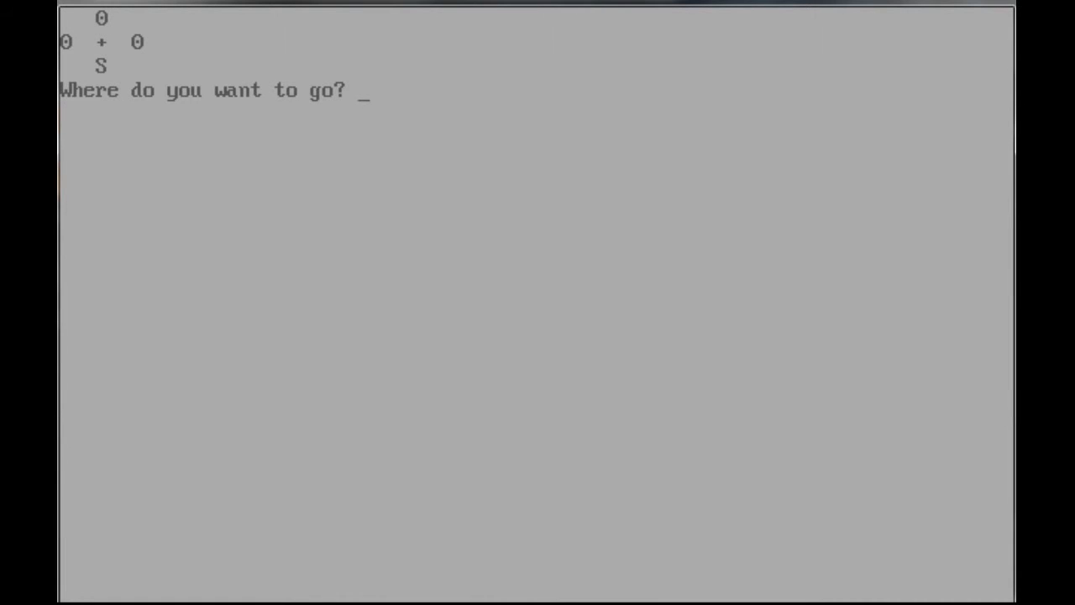
type("s")
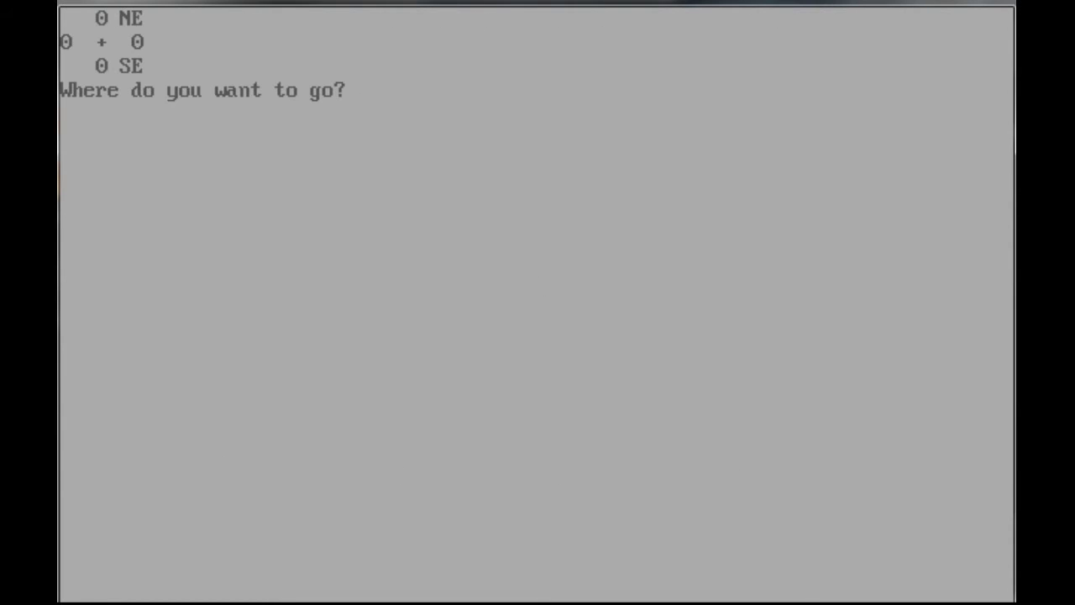
Step: Go north into the room with east and southwest exits, then head east to Crash's dialogue
type("n")
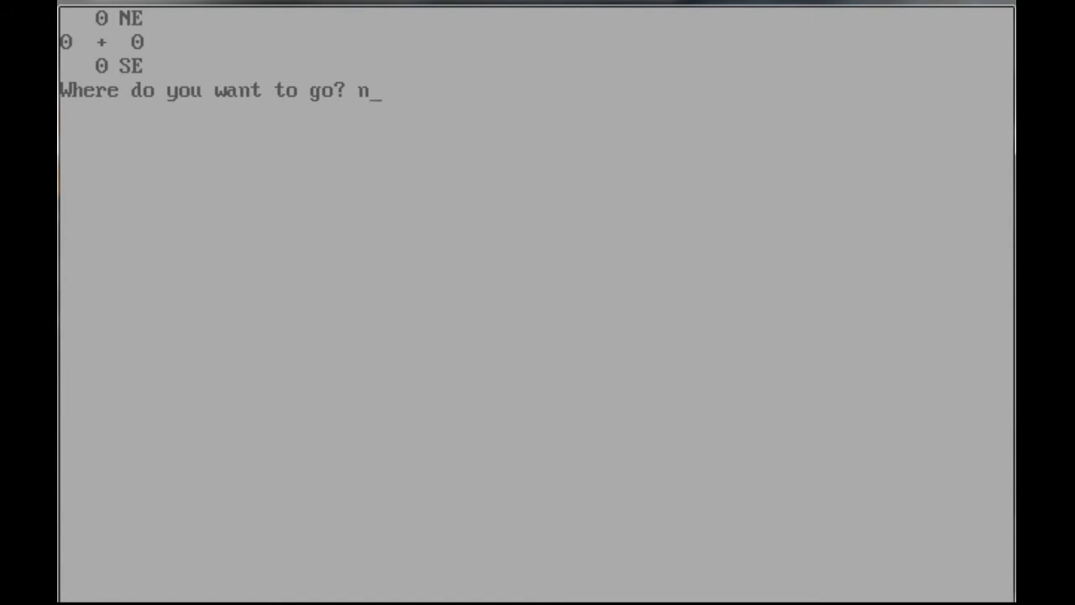
key("enter")
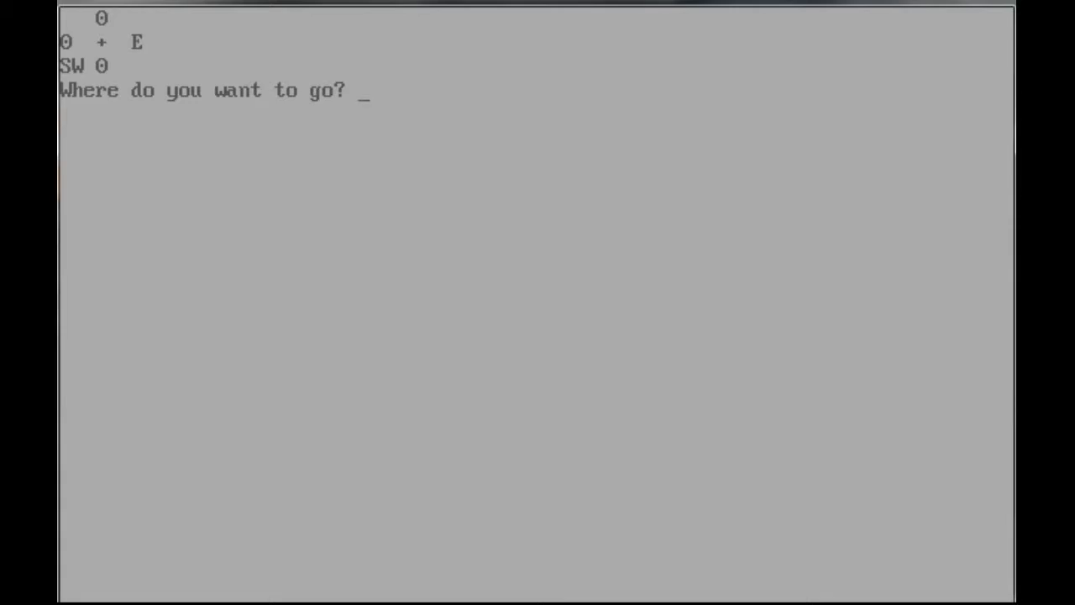
type("e")
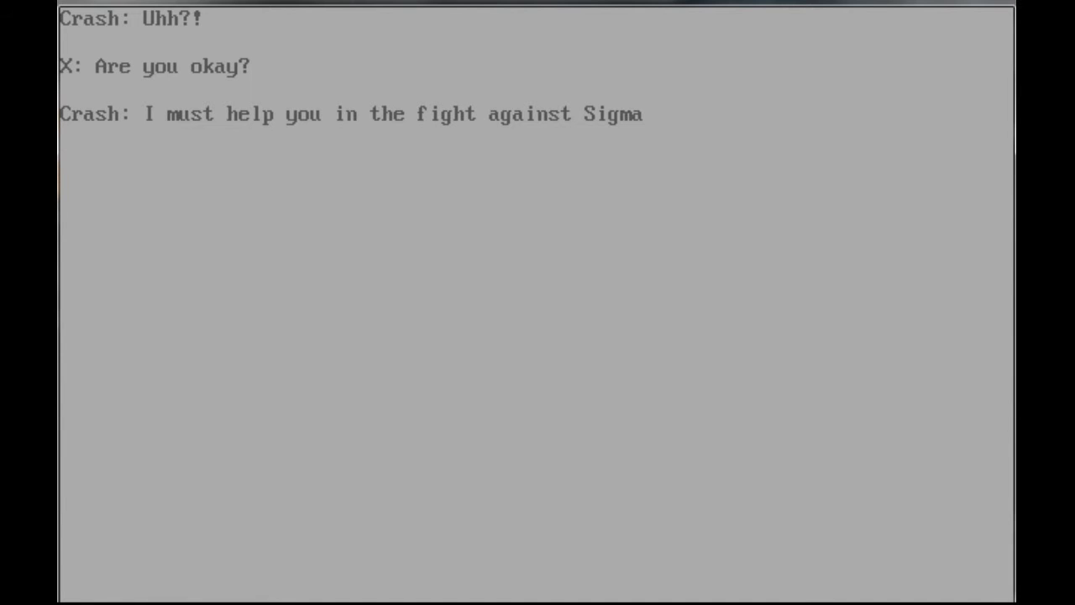
Step: Advance past Crash's offer to help fight Sigma to the stage list with Sigma as 9
key("enter")
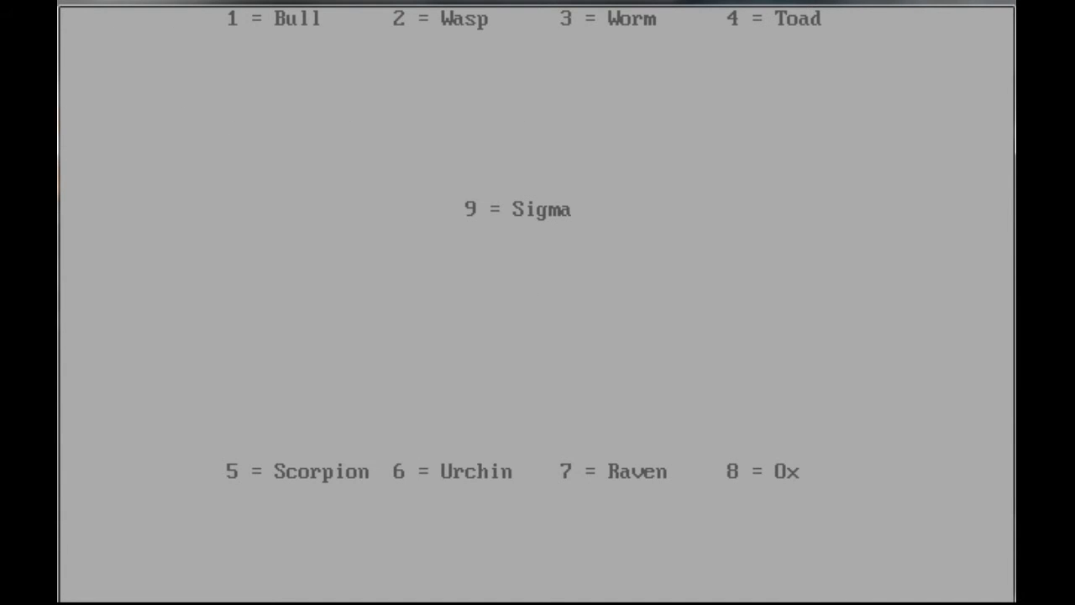
Step: Choose stage 9, Sigma, and move north through its maze back to the stage list
type("9")
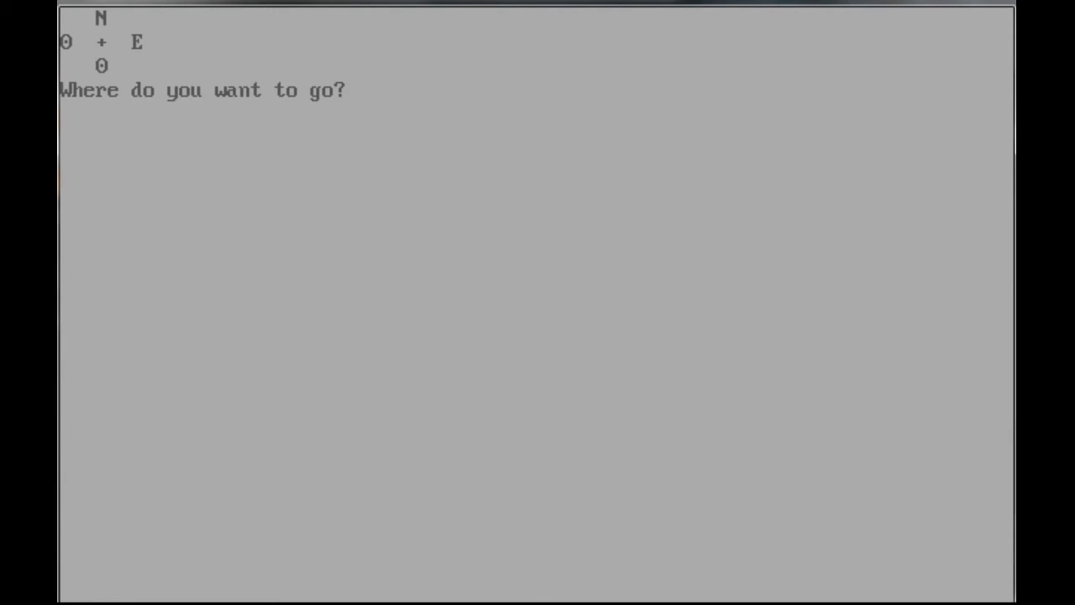
type("n")
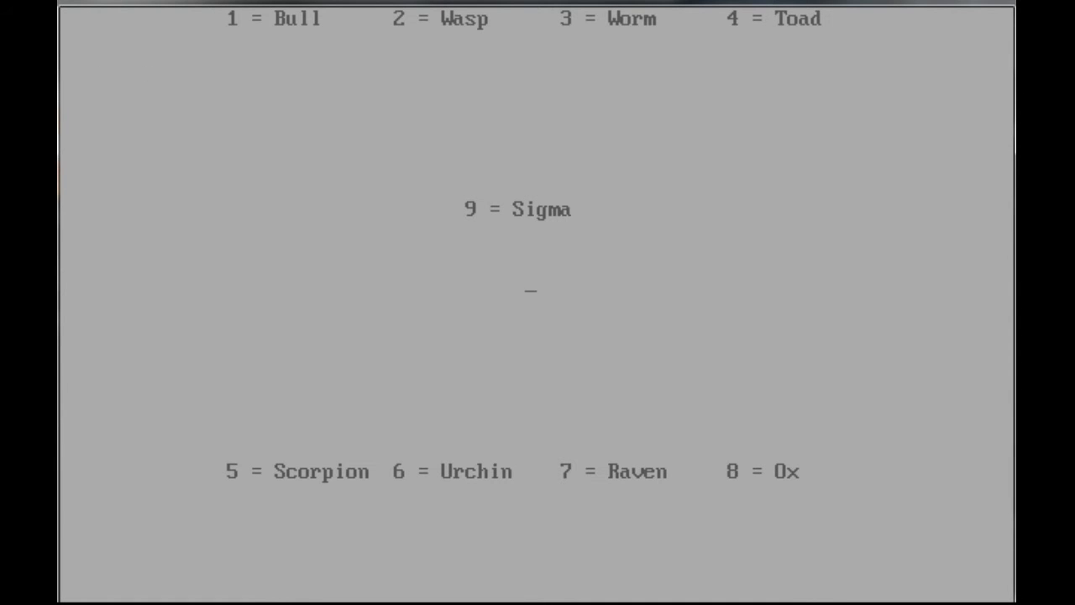
type("9")
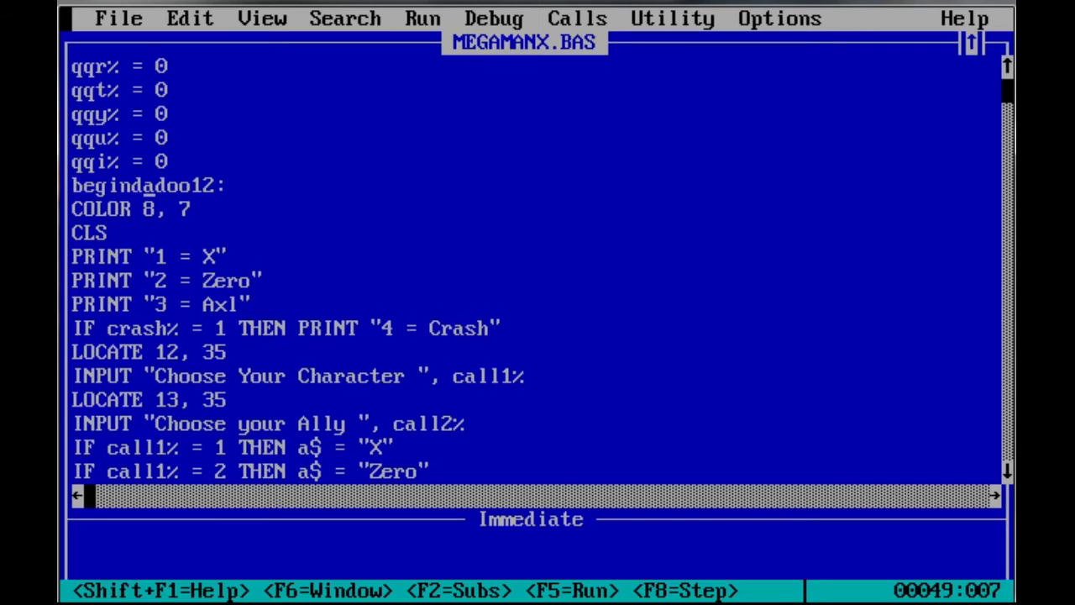
Step: Scroll down past the boss sections, noting the 'a3% = 90' stat line
scroll("down", 3)
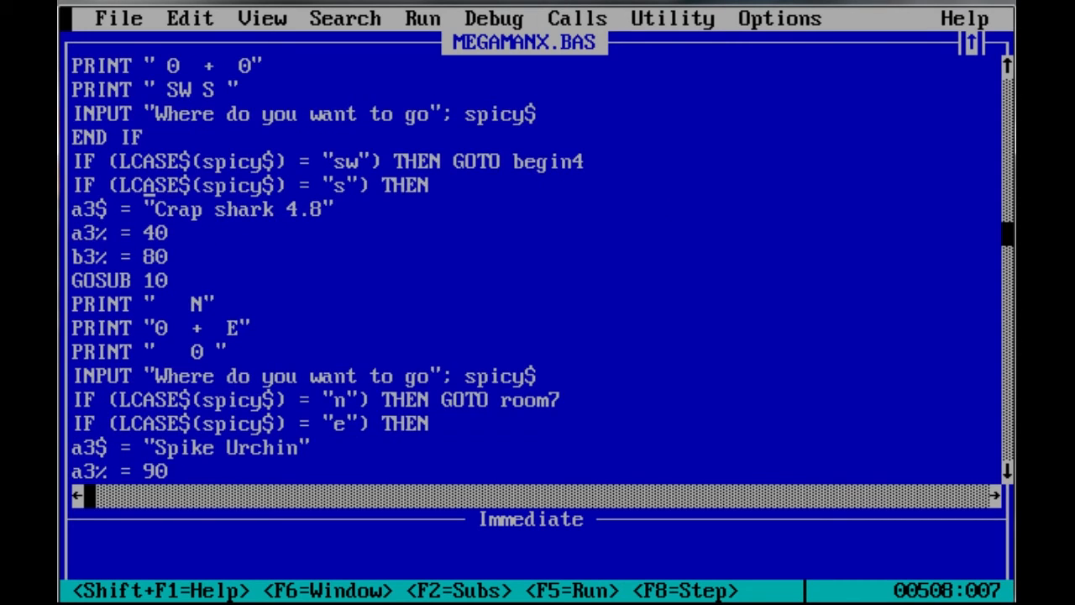
scroll("down", 3)
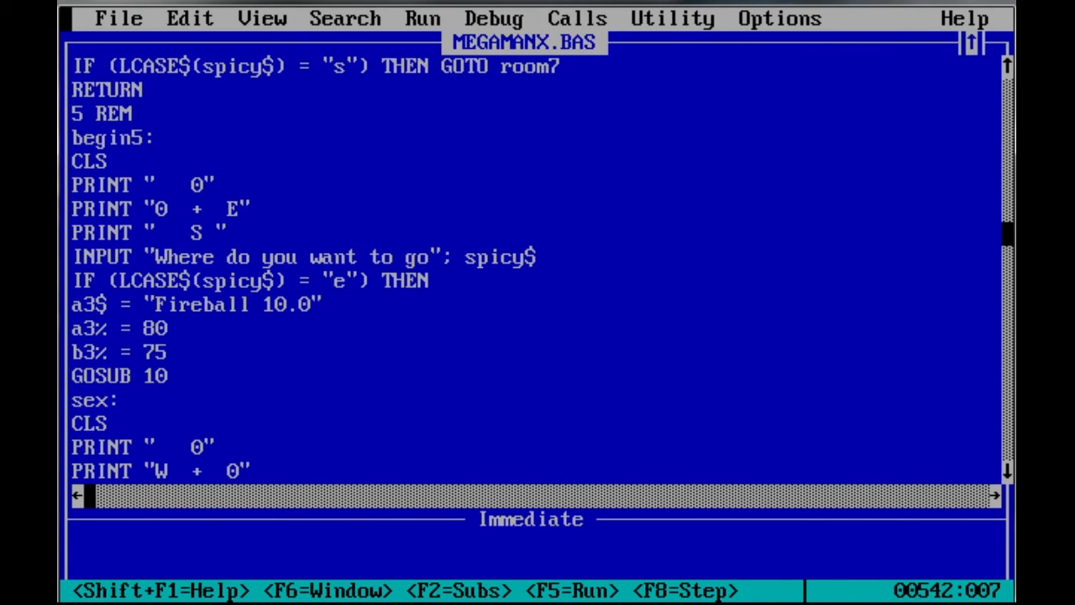
scroll("down", 3)
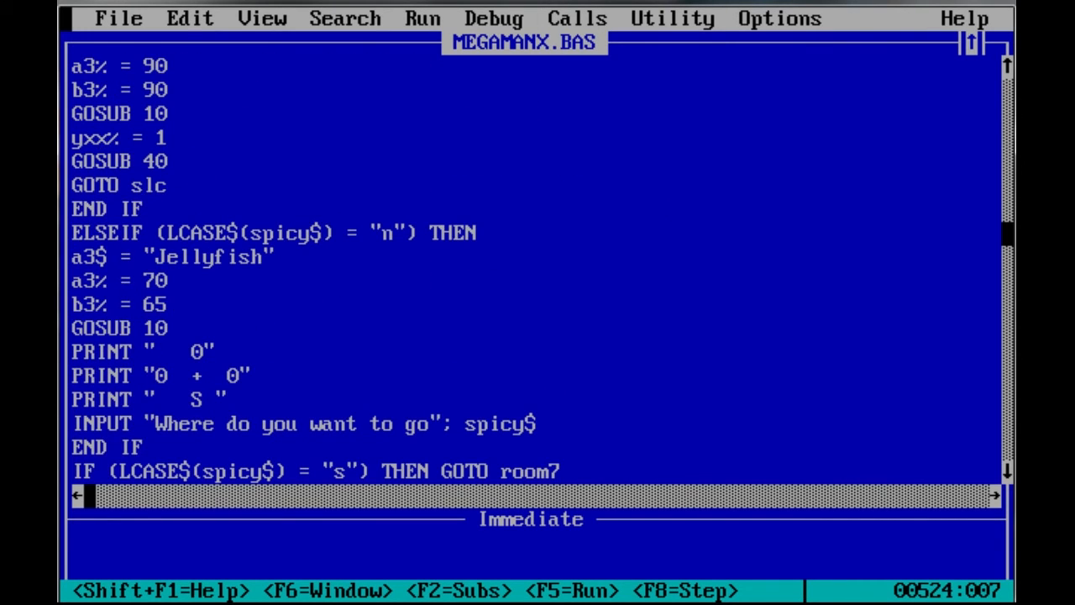
scroll("down", 3)
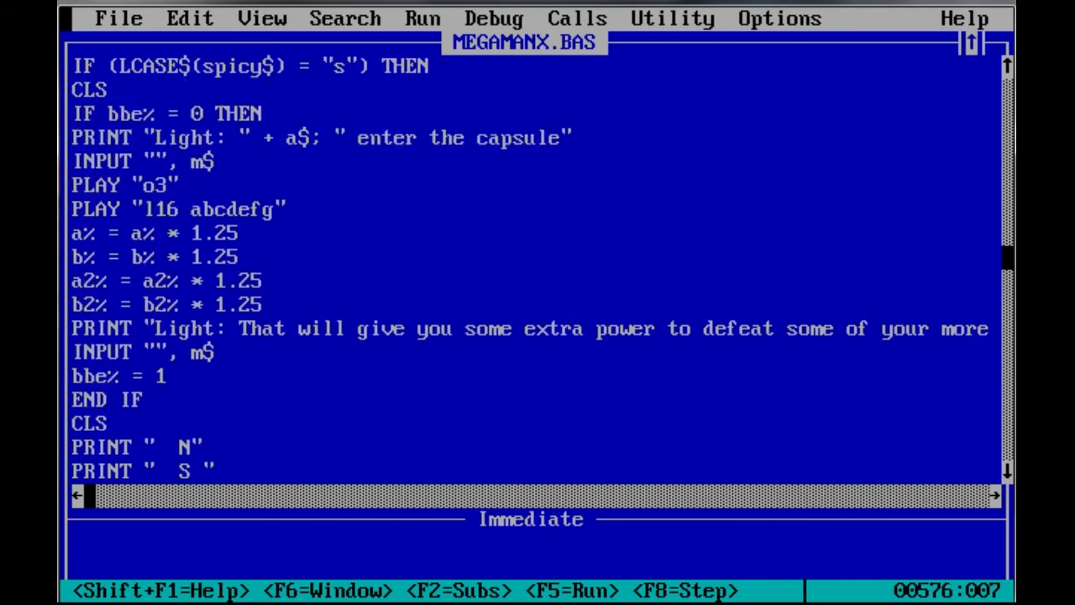
scroll("down", 3)
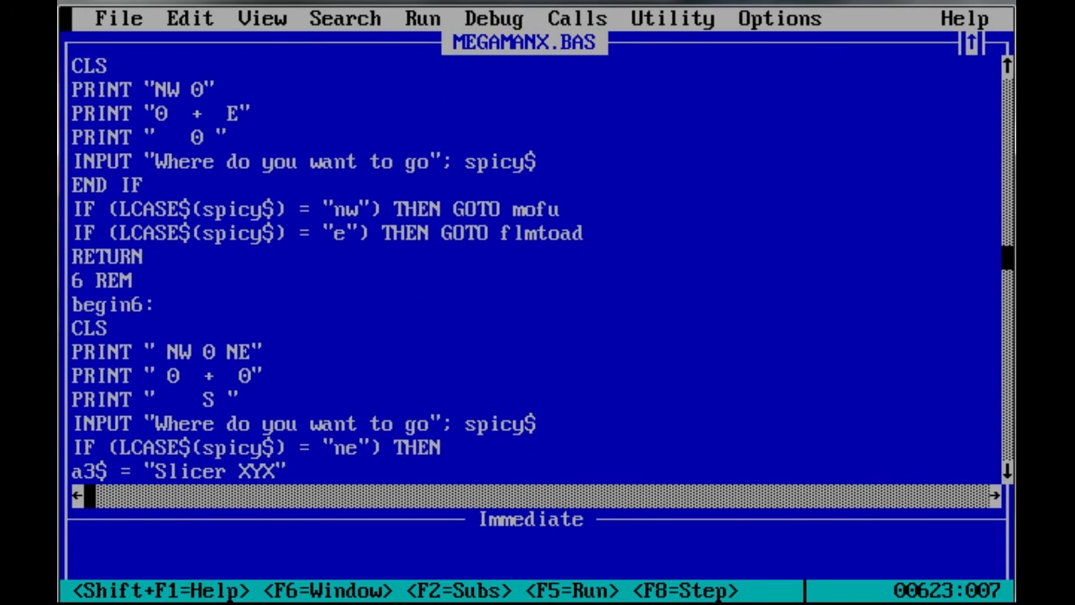
type("a3% = 90")
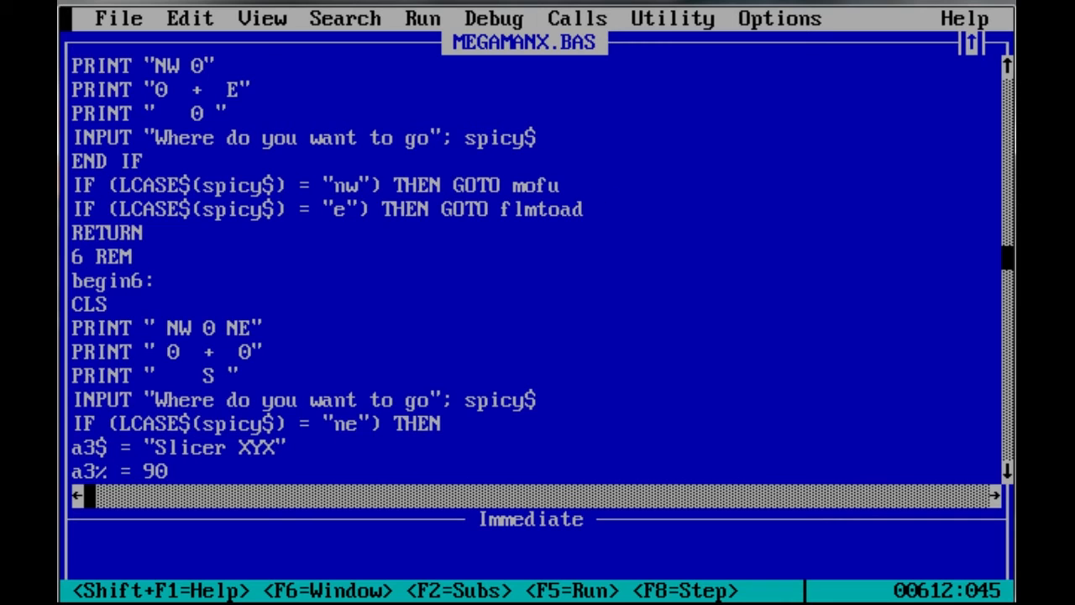
Step: Continue down to the 72 REM Sigma section with his dialogue and stat assignments
scroll("down", 3)
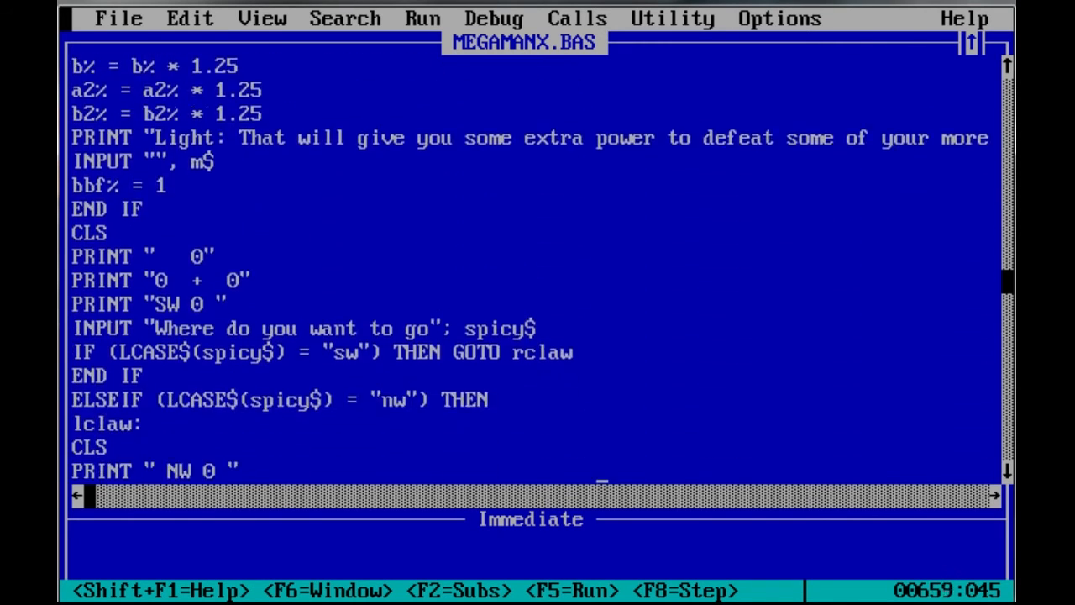
scroll("down", 3)
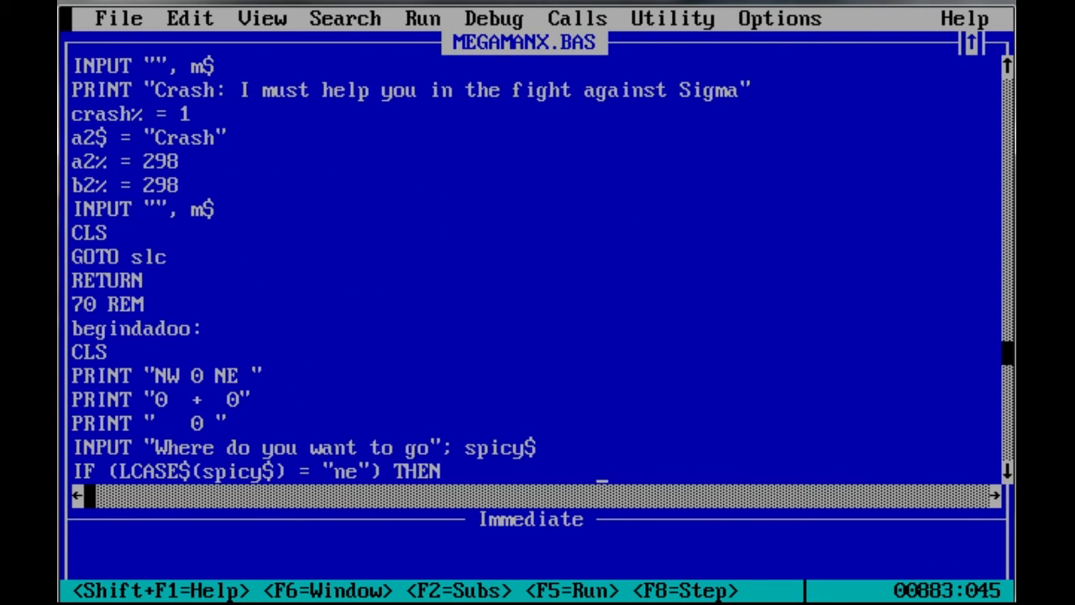
scroll("down", 3)
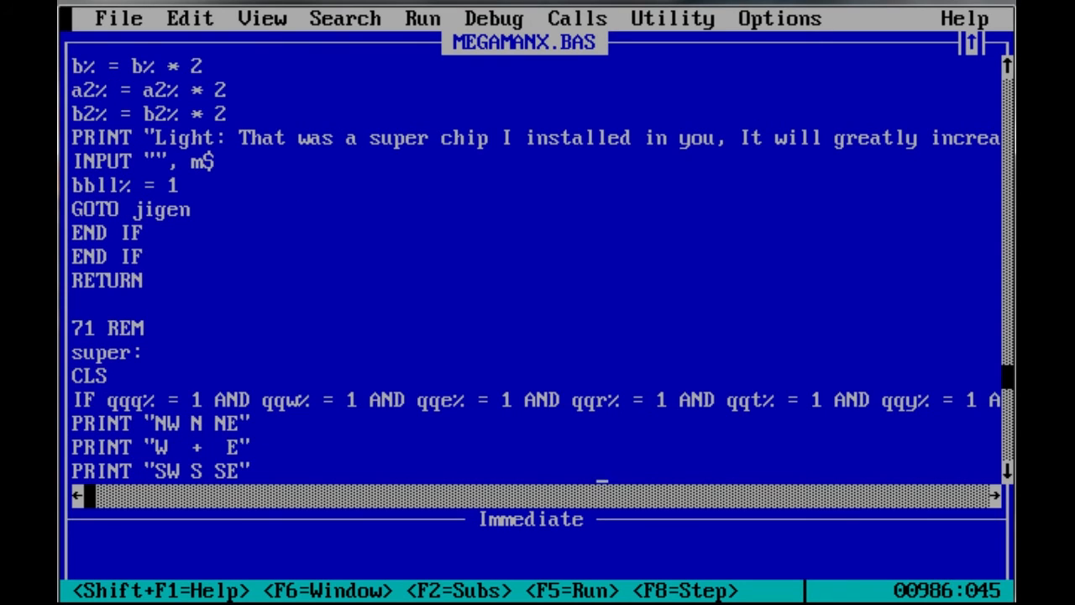
scroll("down", 3)
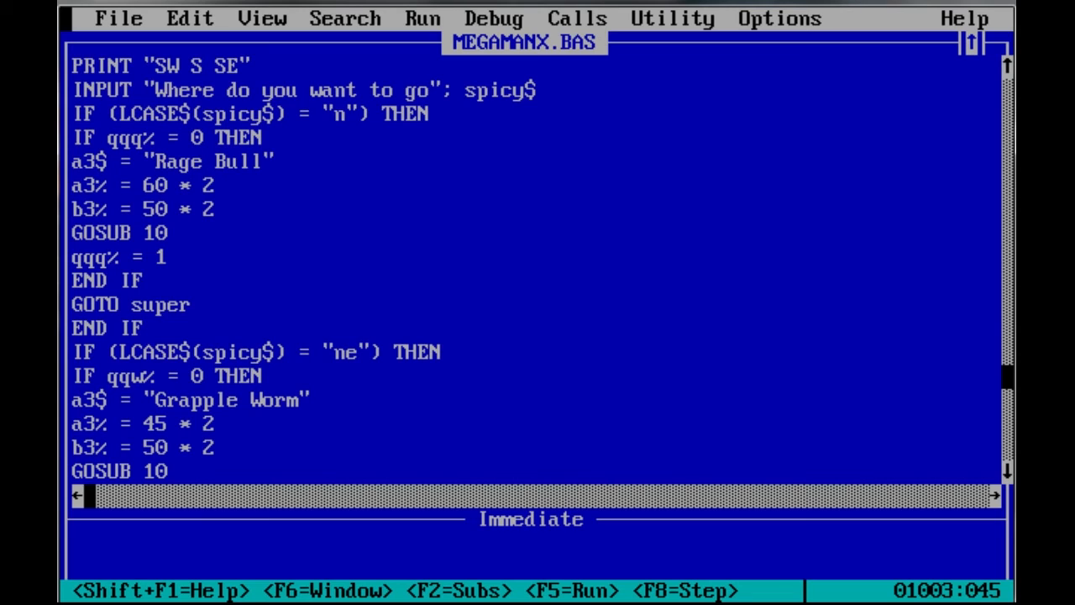
scroll("down", 3)
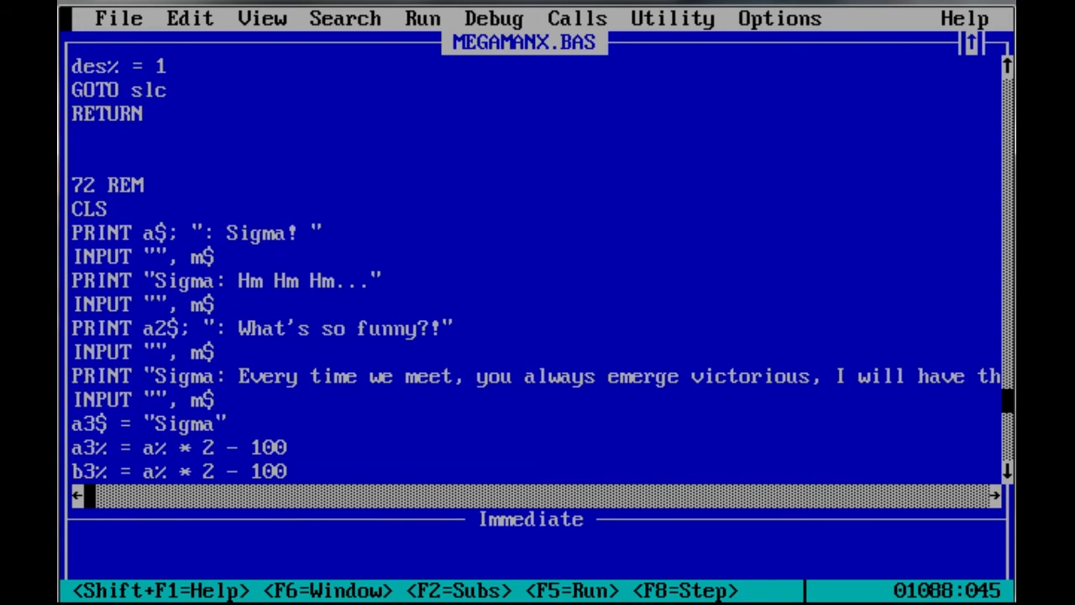
Step: Scroll to the Doom Sigma transformation lines after GOSUB 10 with tripled boss stats
scroll("down", 3)
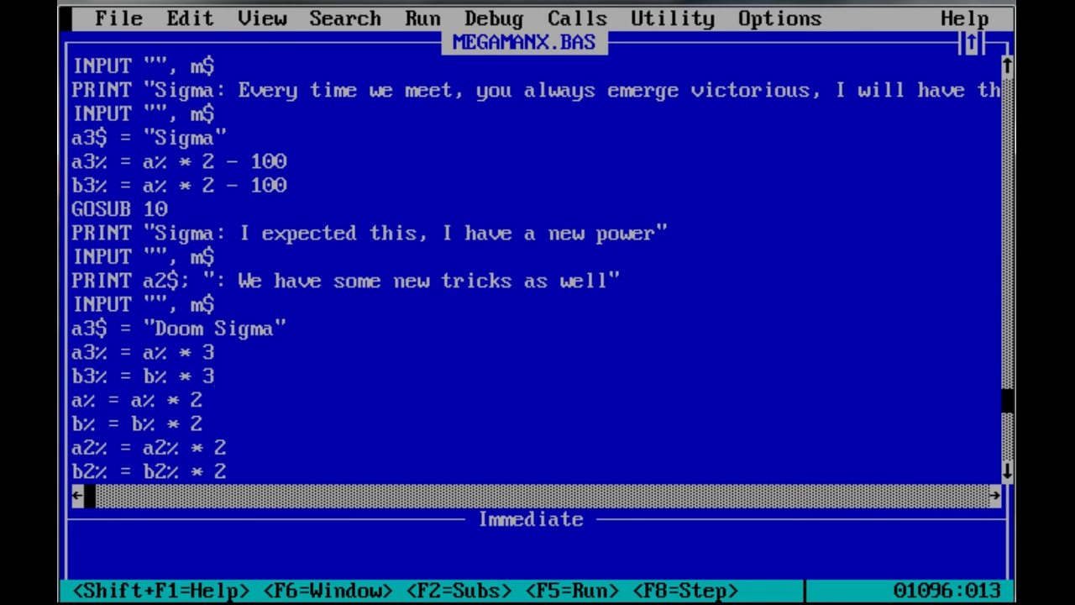
Step: Bring the ending 'Do you want to play again(Y/N)' INPUT lines into view
left_click(217, 377)
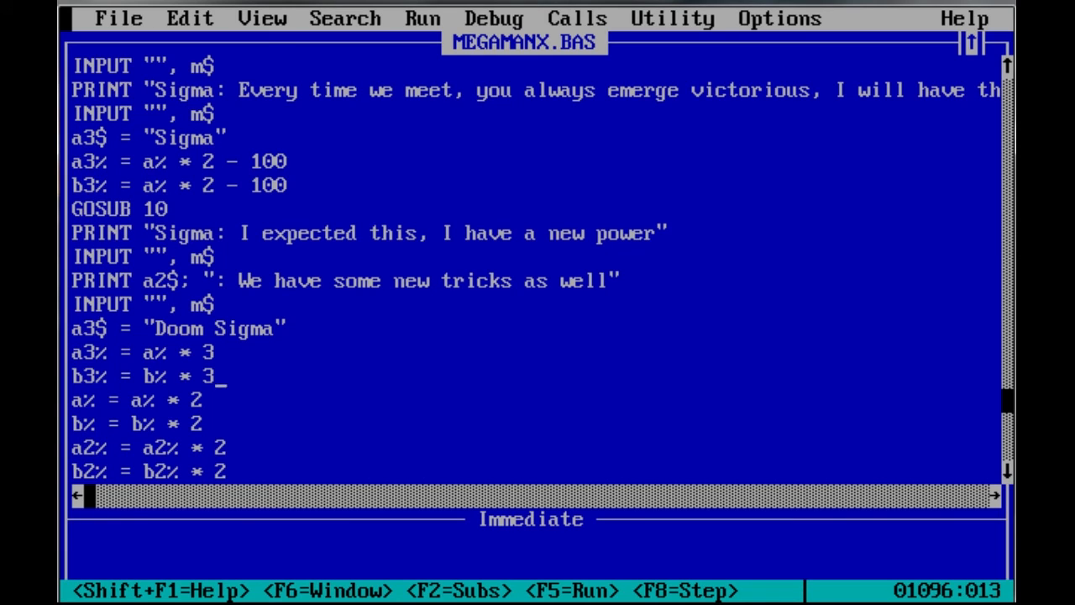
key("up")
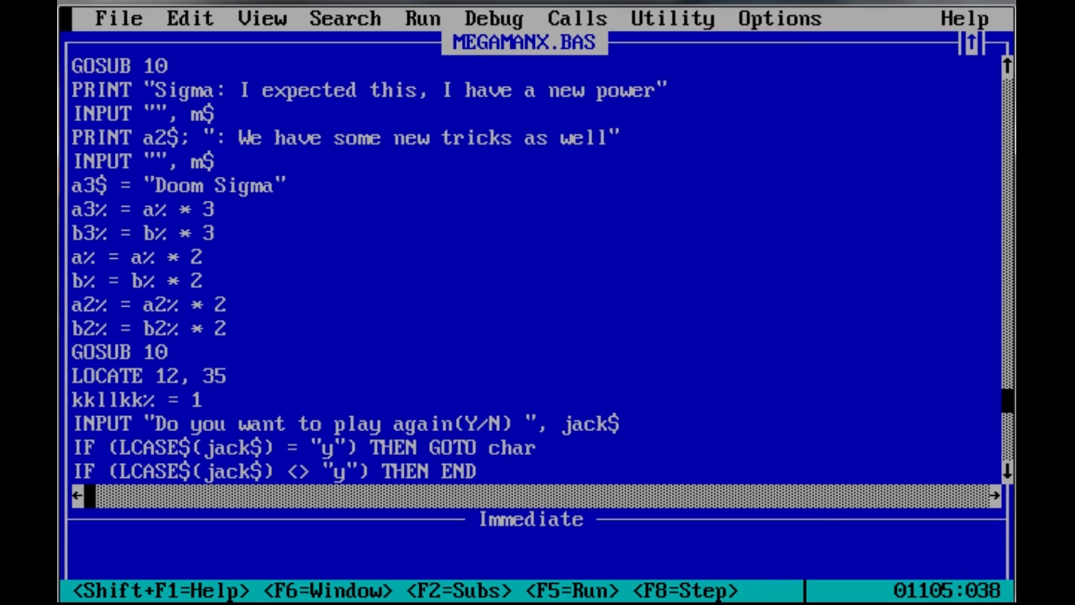
Step: Scroll to the battle routine's WEND, 'You Lose' and RETURN lines
scroll("down", 3)
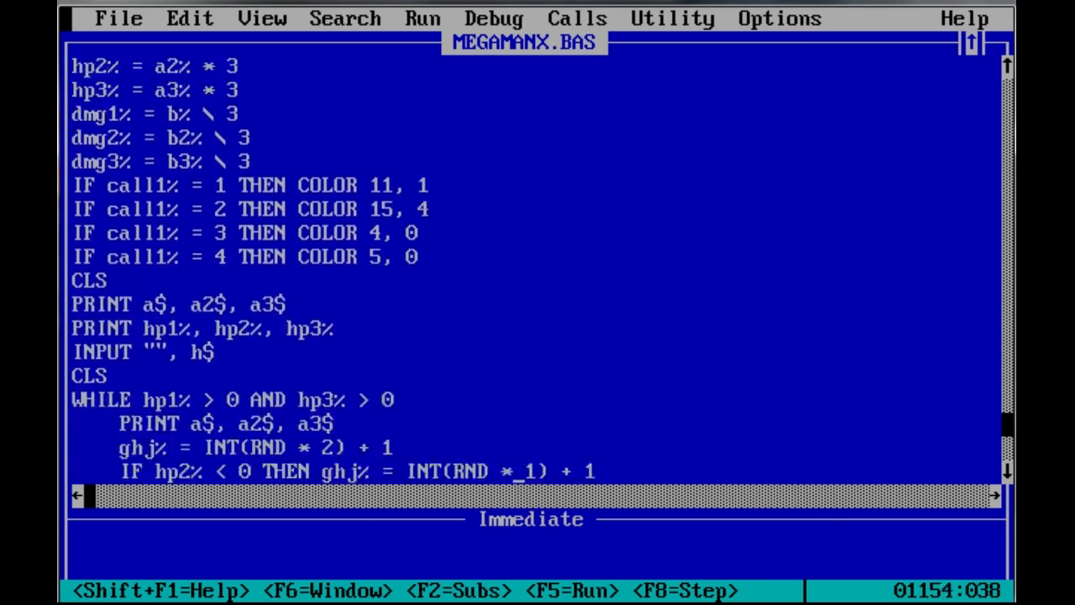
scroll("down", 3)
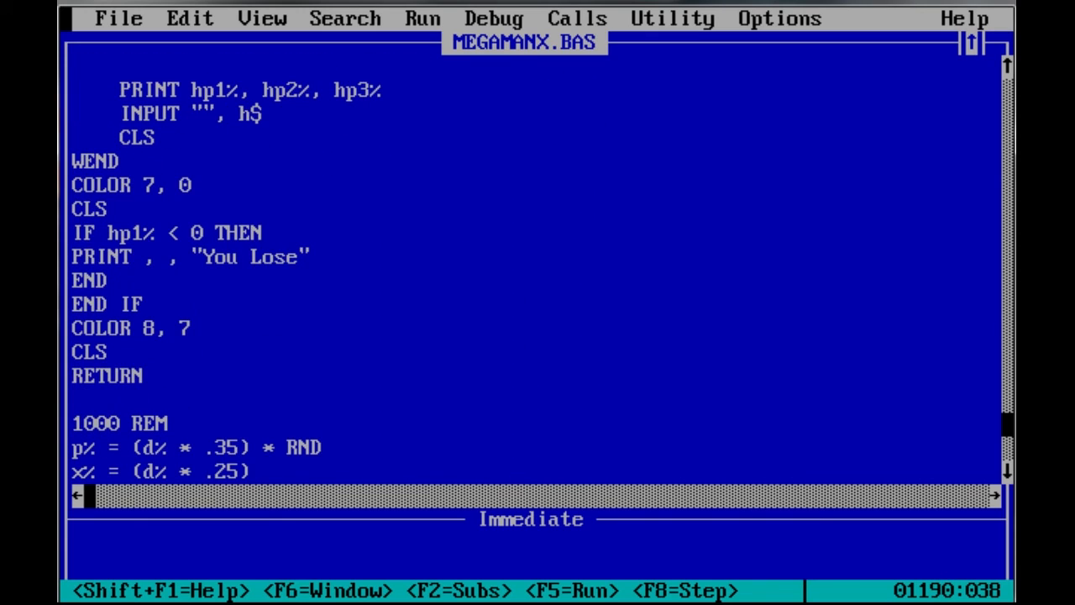
Step: Browse the CRAP folder's .BAS programs, cancel without loading, and return to the File menu
left_click(117, 17)
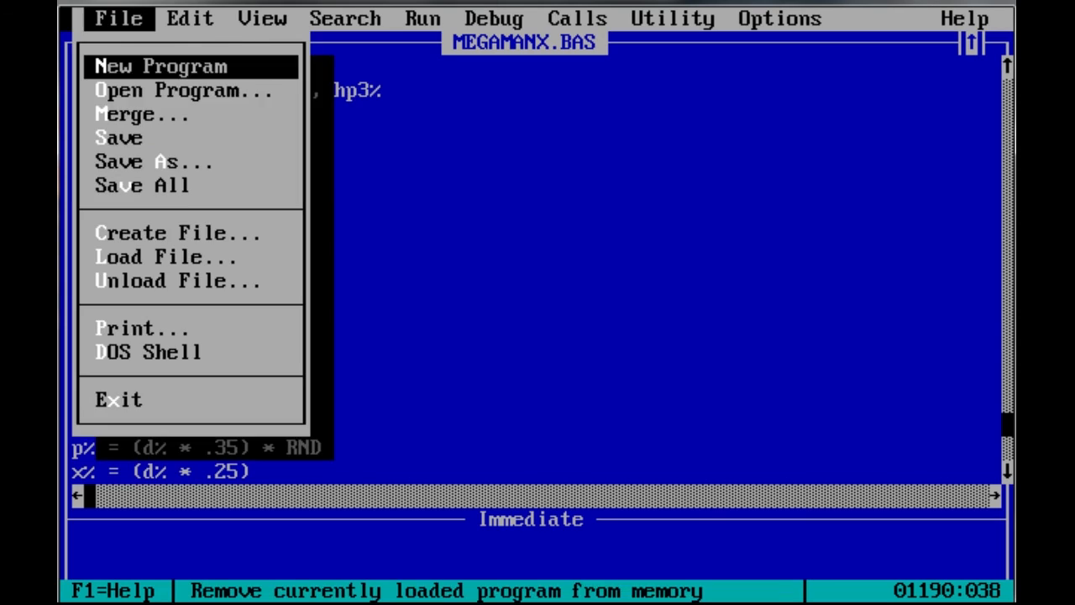
left_click(181, 91)
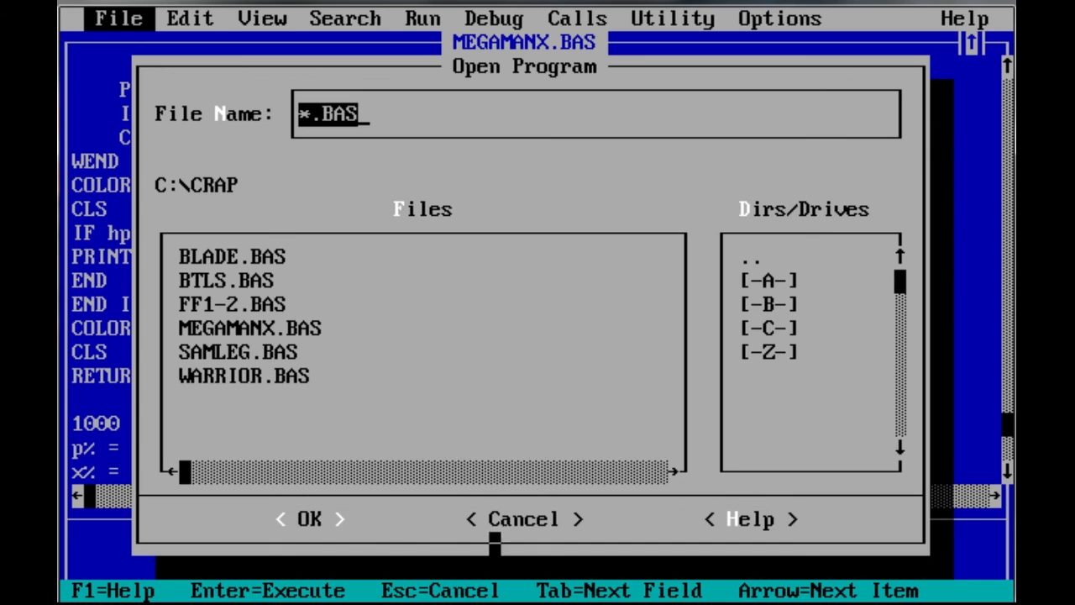
left_click(522, 517)
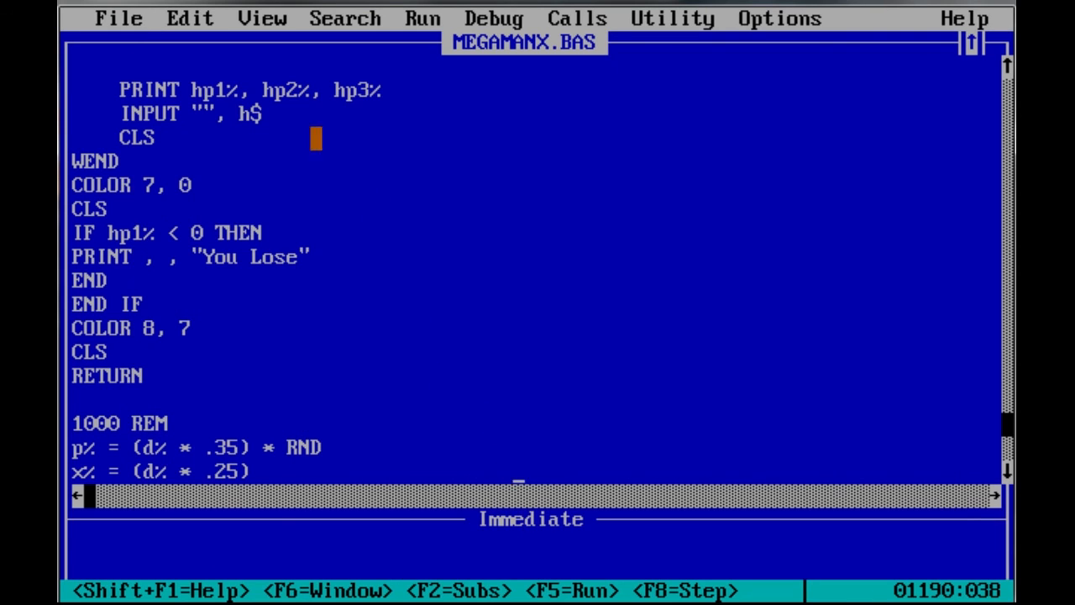
left_click(117, 17)
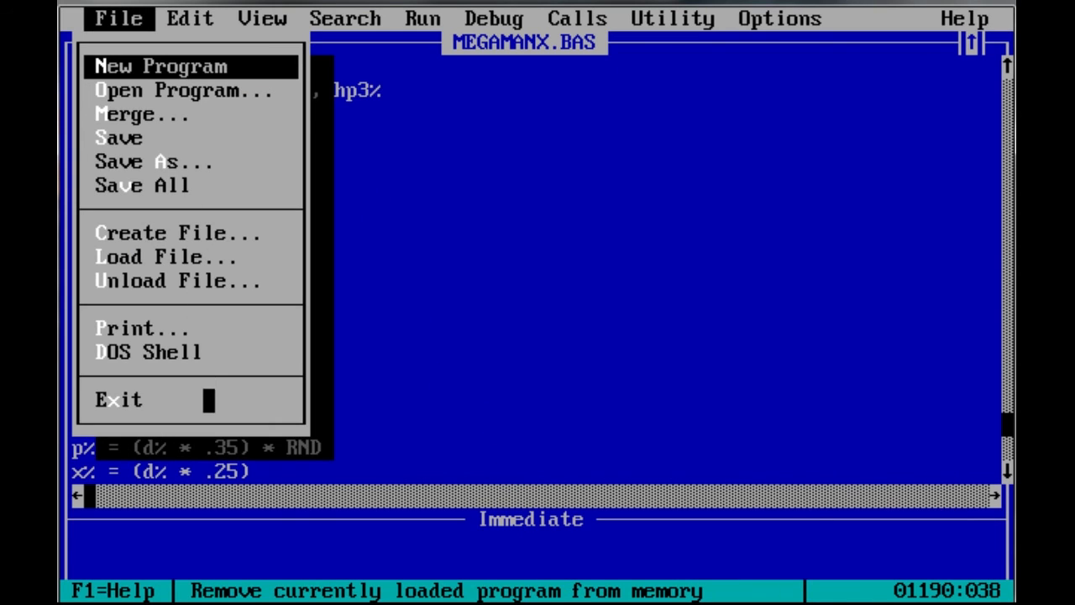